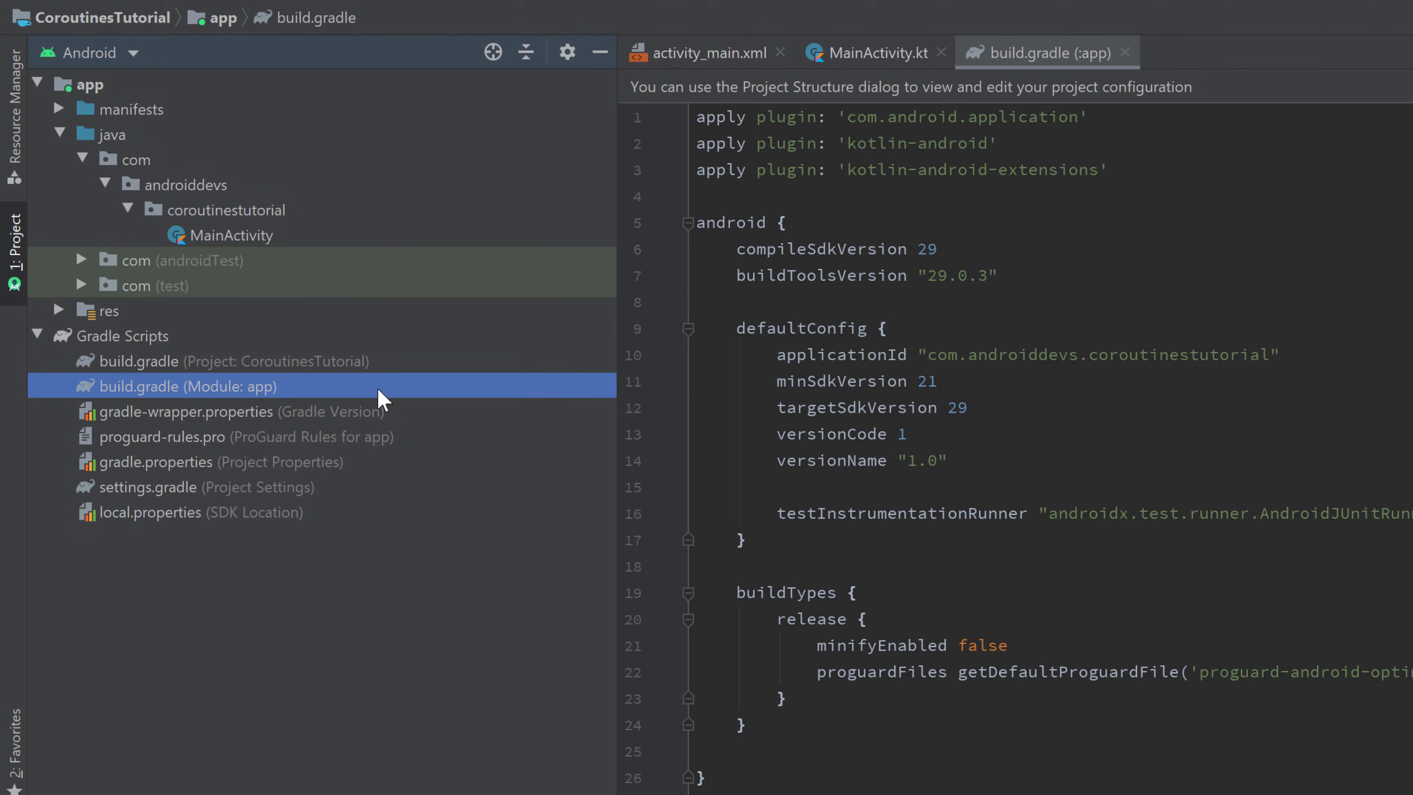
{"action": "mouse_move", "coordinate": [587, 575]}
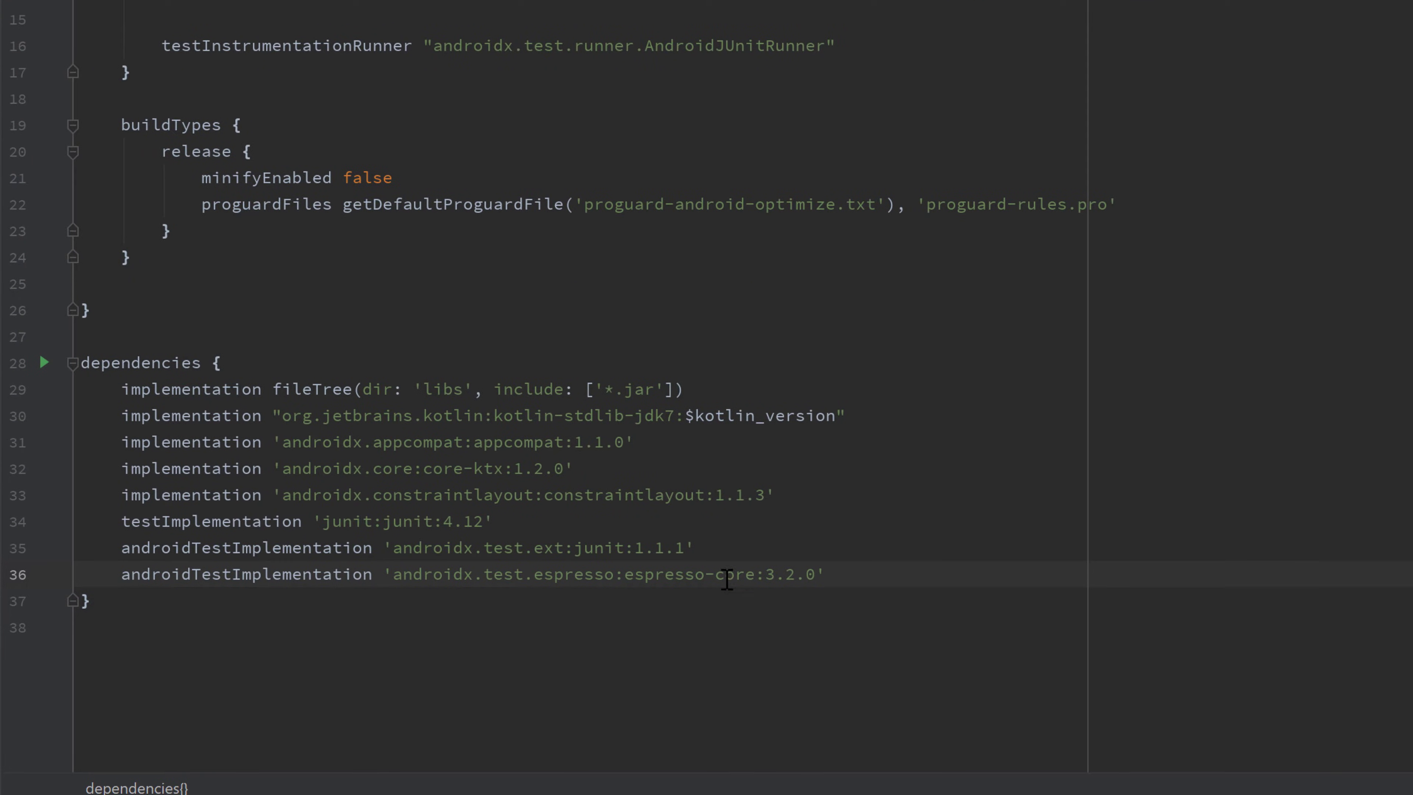
Step: Set coroutines_version to "1.2.1" in the build script and return to MainActivity.kt
{"action": "type", "text": "def coroutines_version = \"1.2.1\""}
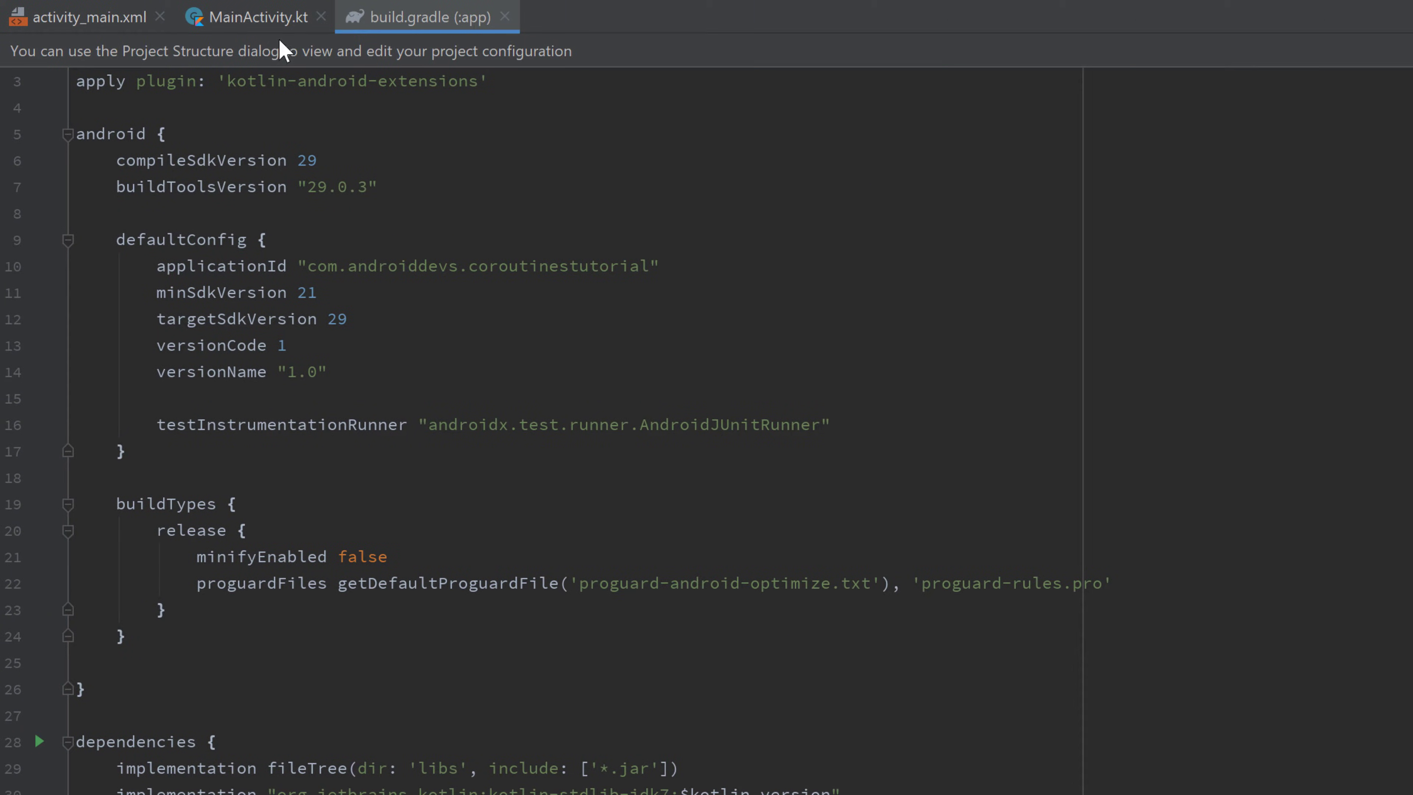
{"action": "left_click", "coordinate": [254, 17]}
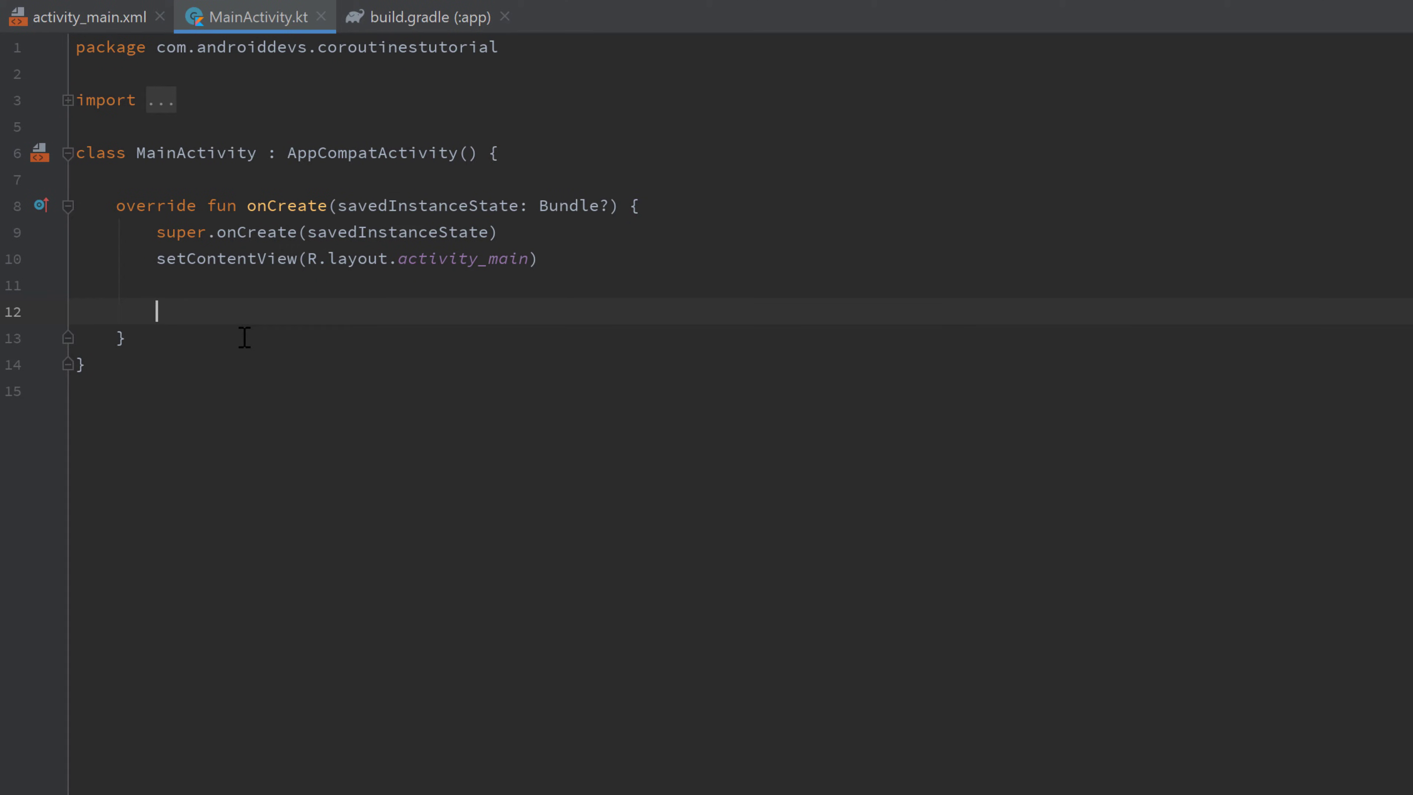
Step: Add an empty GlobalScope.launch { } block inside onCreate after setContentView
{"action": "type", "text": "Gl"}
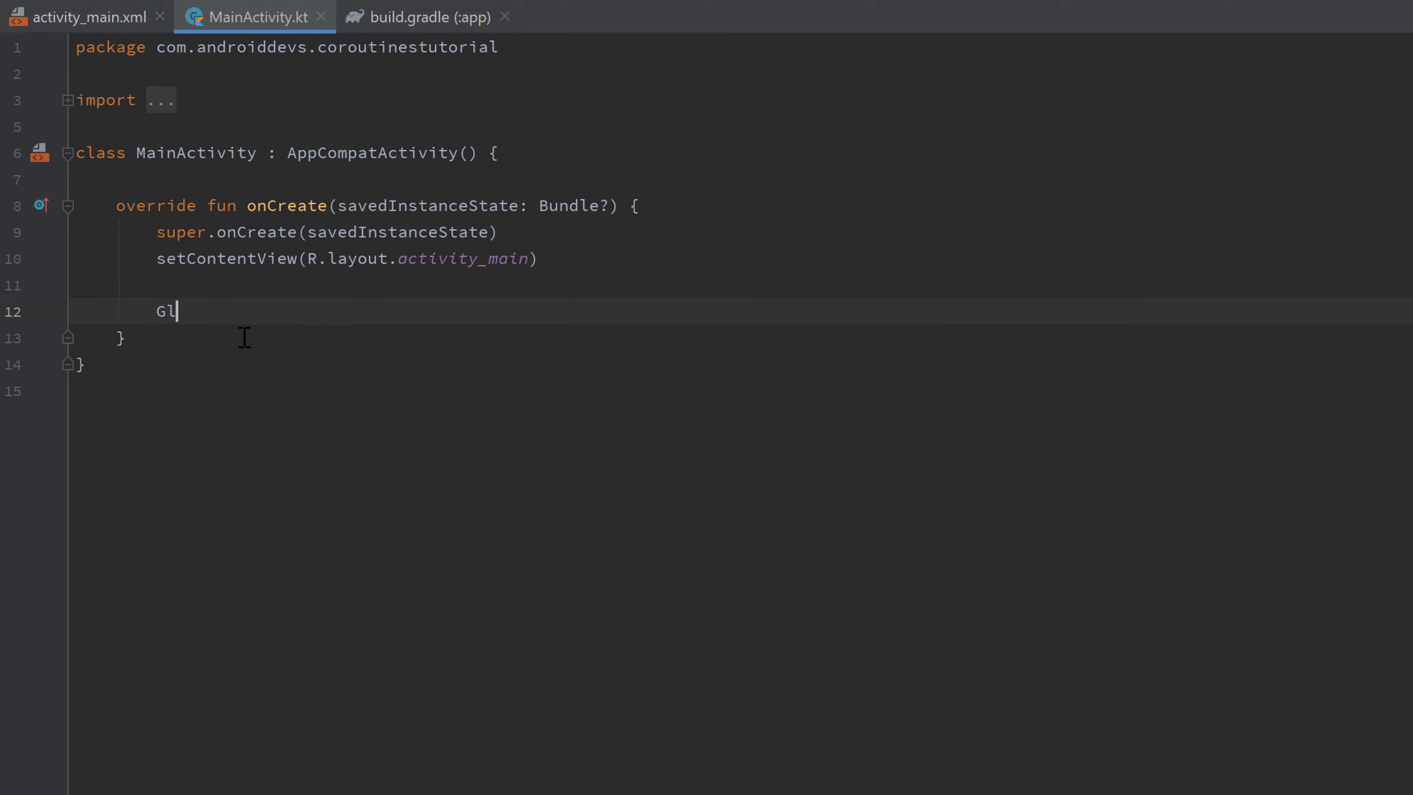
{"action": "type", "text": "obalScope.launch {"}
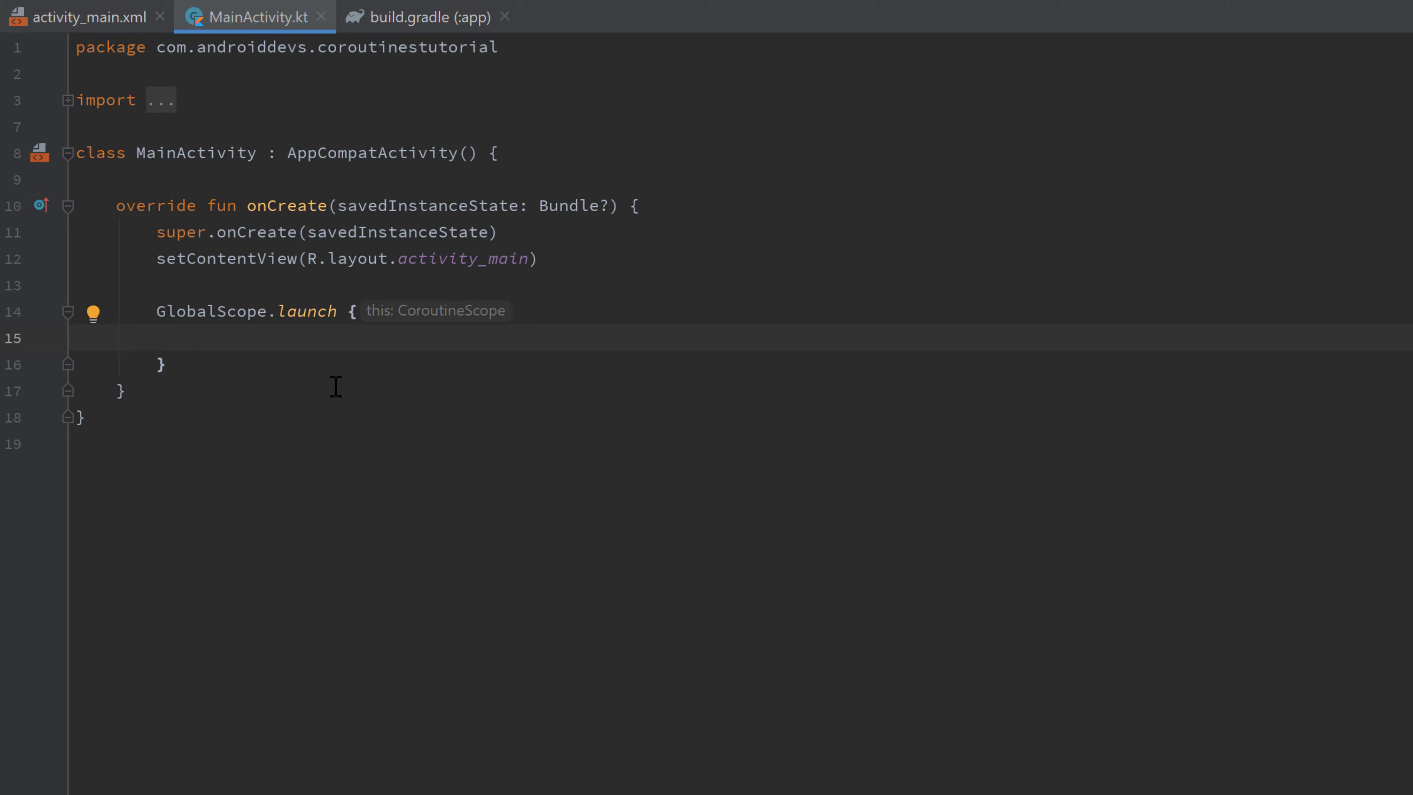
{"action": "left_click", "coordinate": [196, 338]}
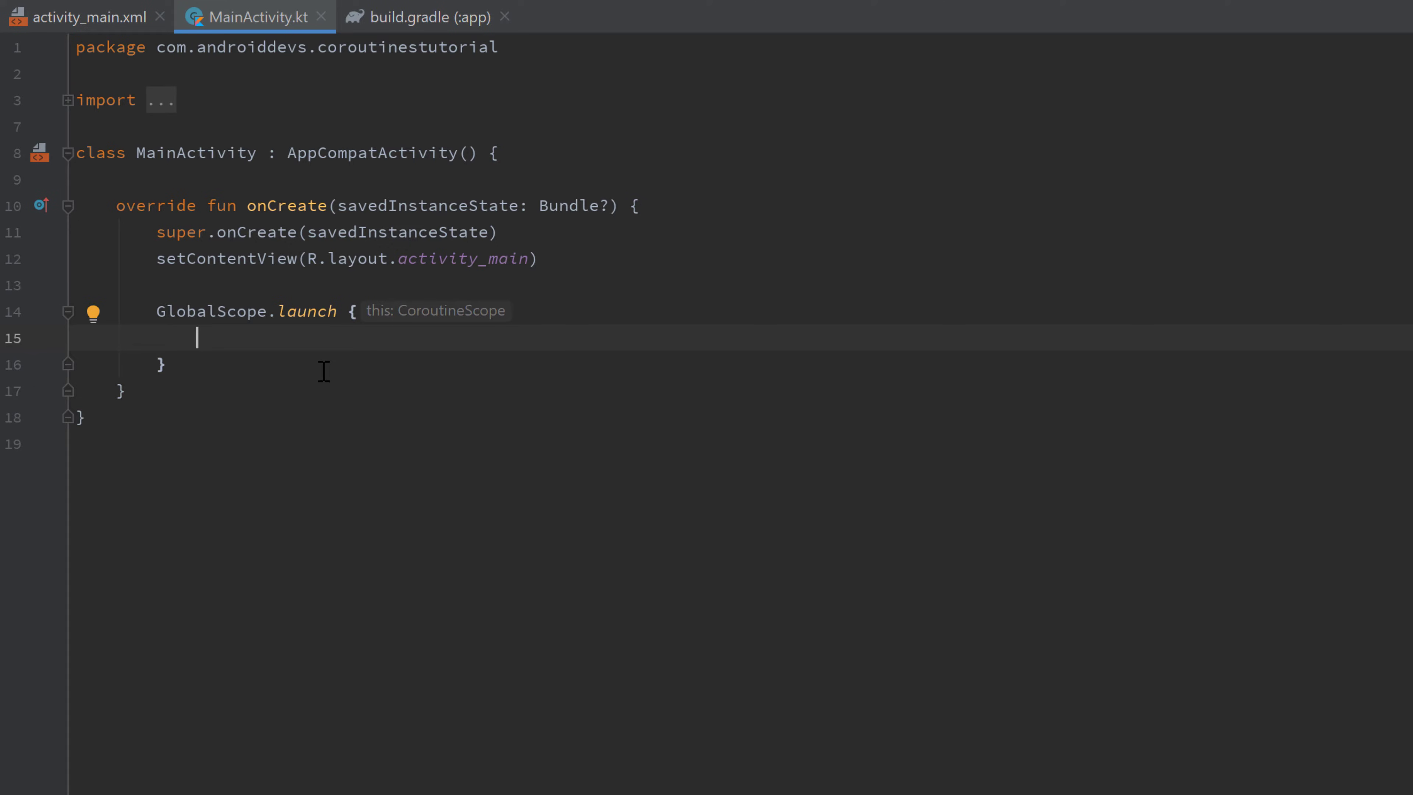
{"action": "double_click", "coordinate": [212, 311]}
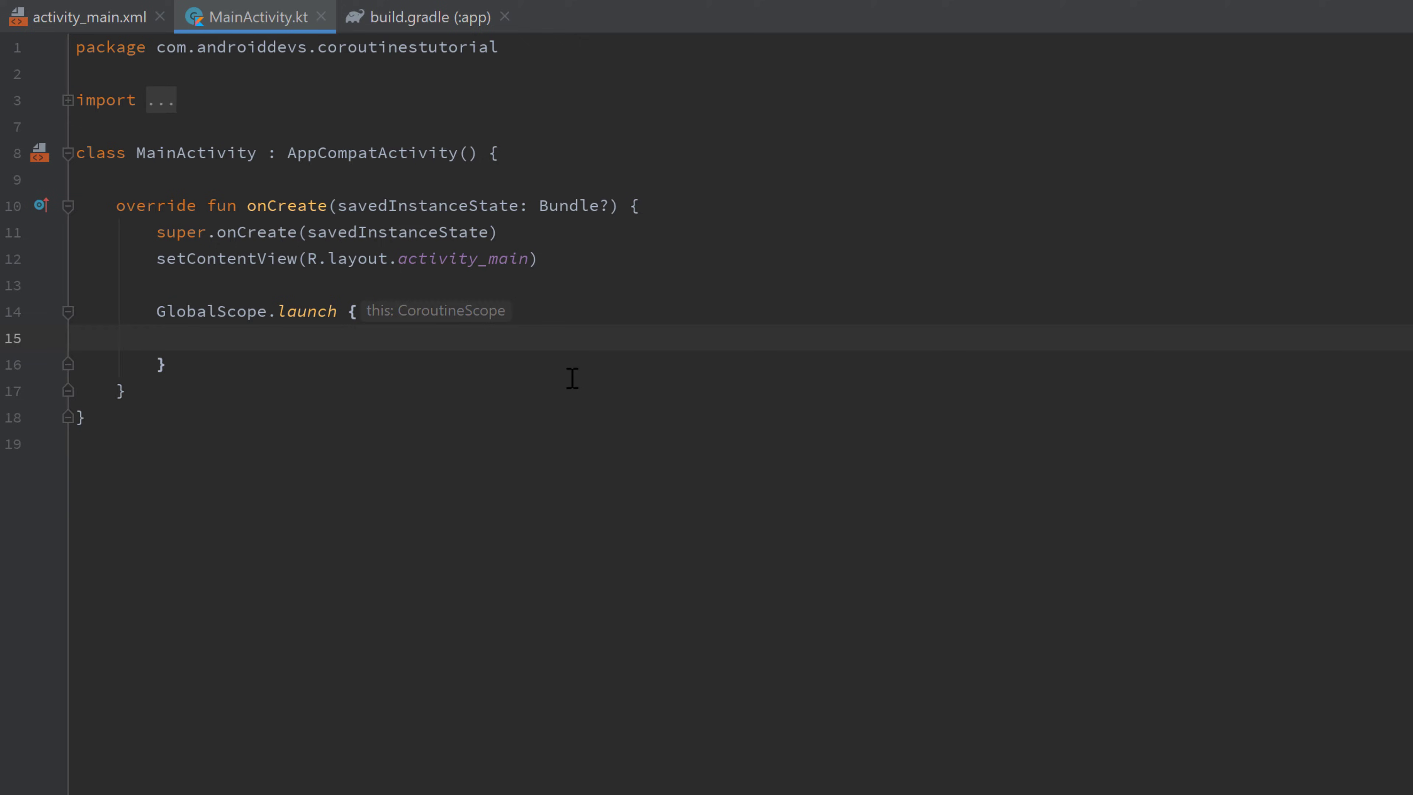
Step: Start a Log.d call and define val TAG = "MainActivity" as its tag
{"action": "type", "text": "Log.d("}
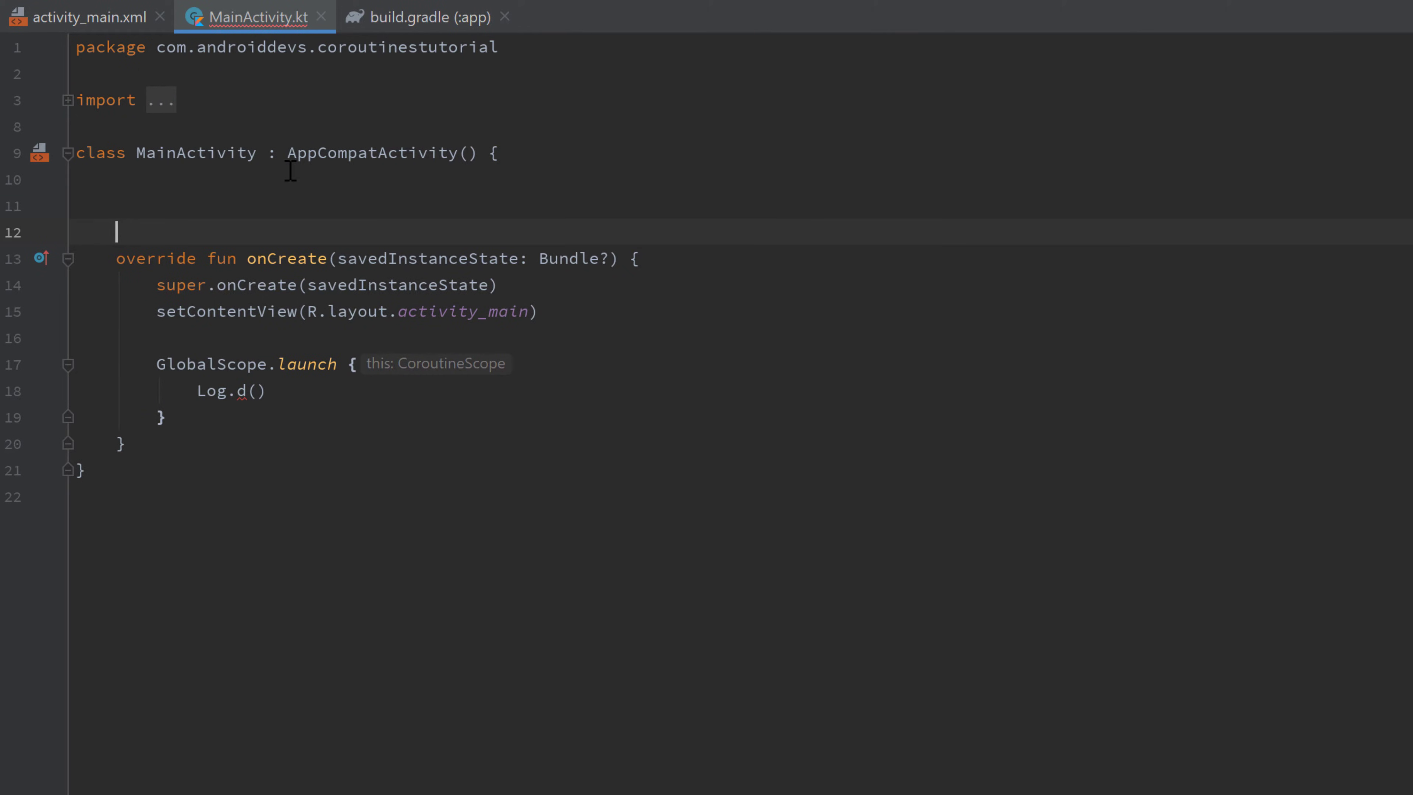
{"action": "type", "text": "val TAG ="}
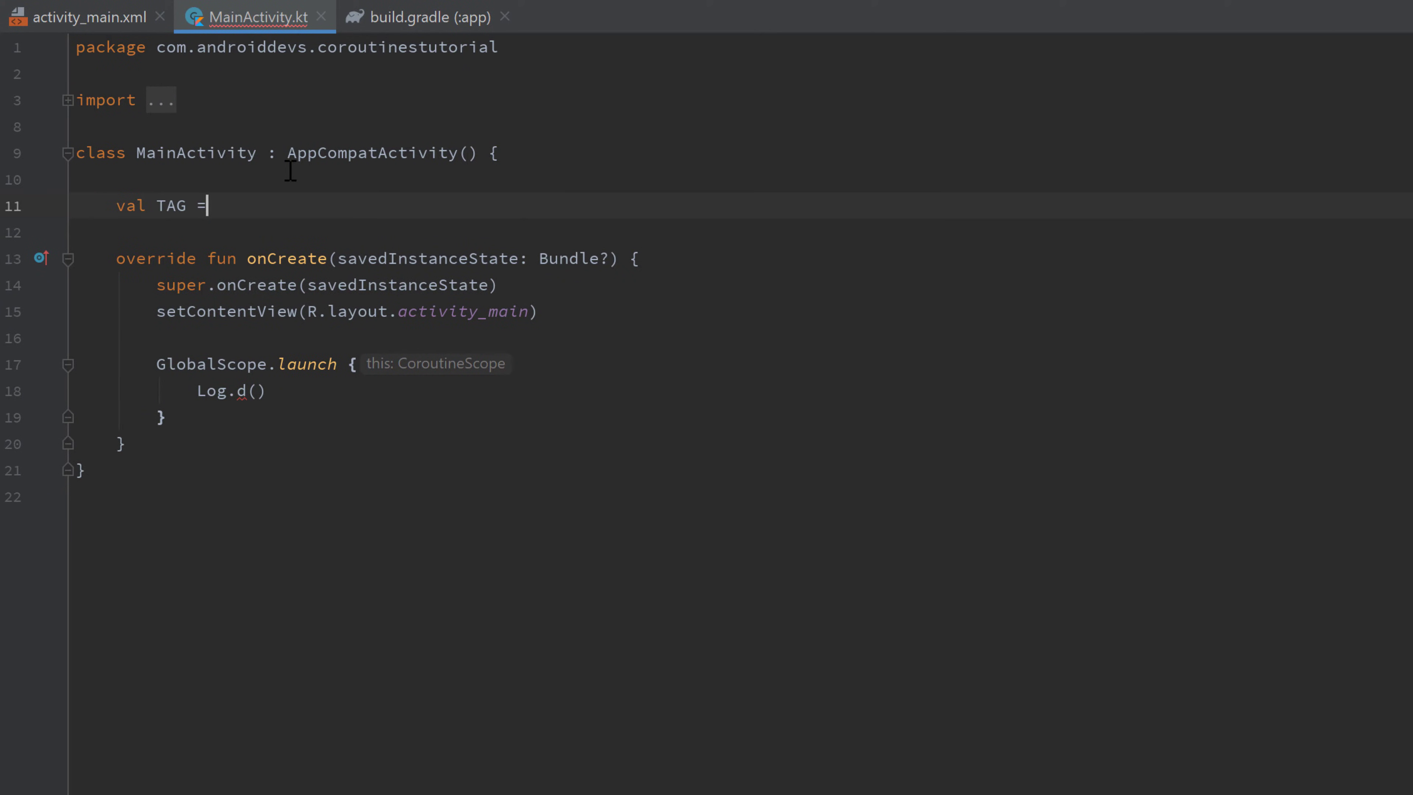
{"action": "type", "text": "\"MainActivi\""}
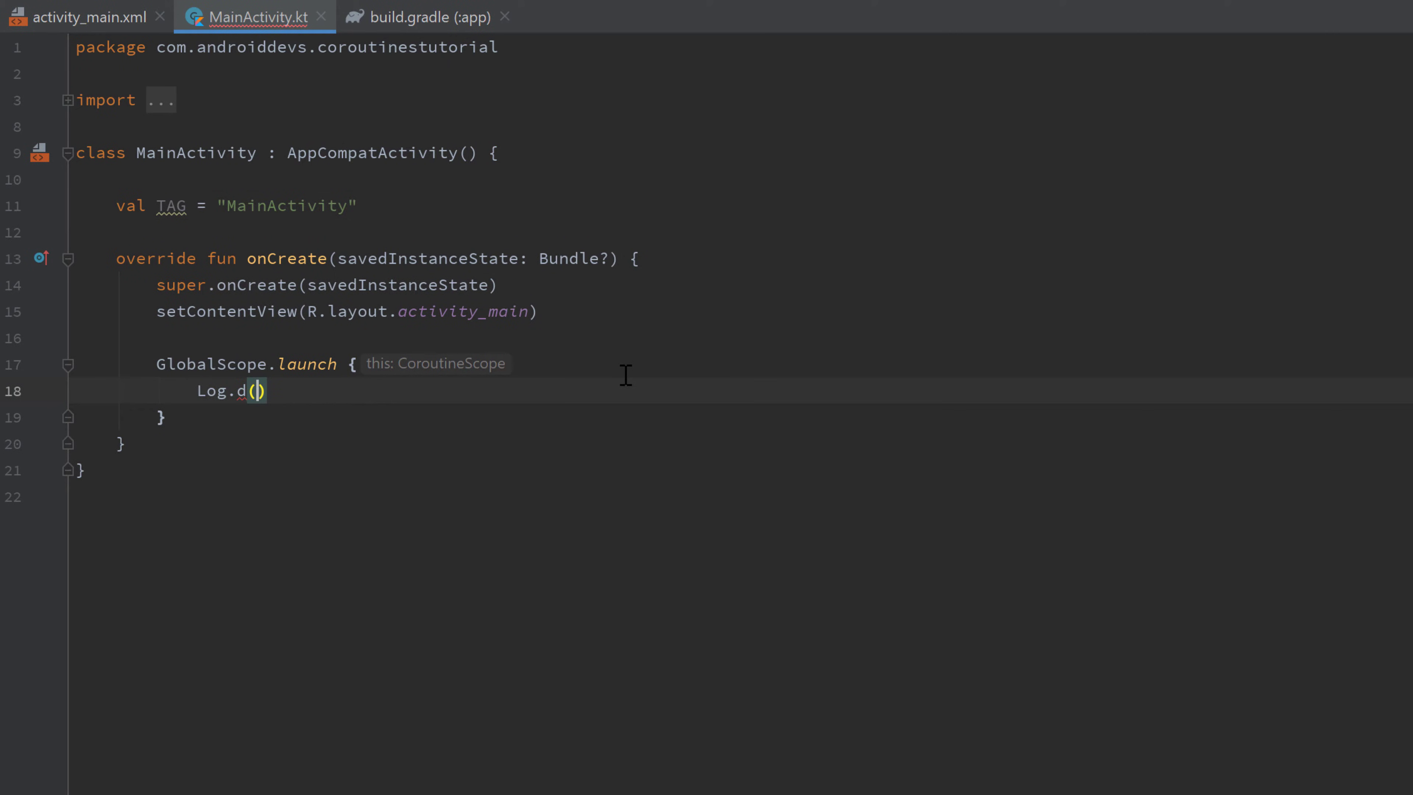
{"action": "type", "text": "TAG, \"C"}
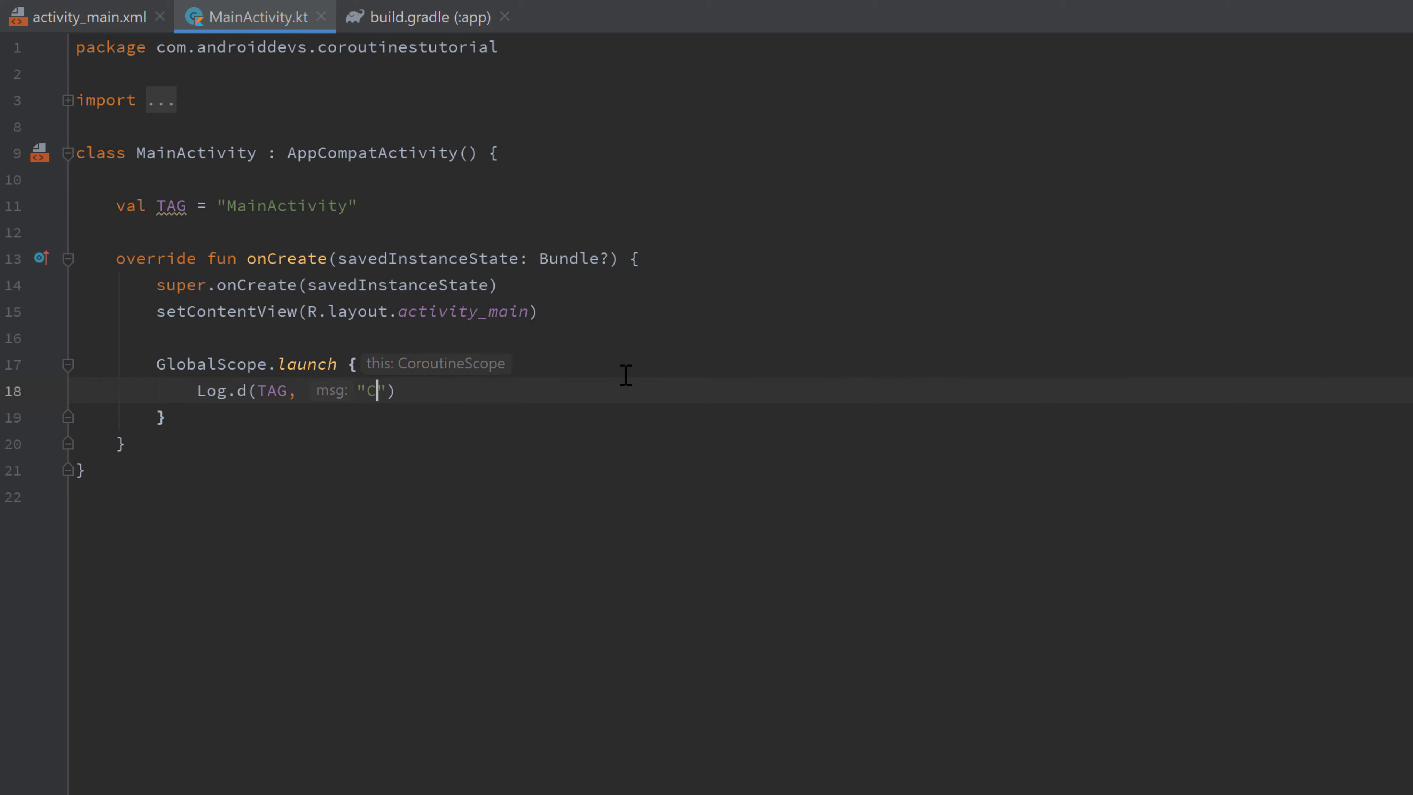
Step: Complete the message "Coroutine says hello from thread ${Thread.currentThread().name}"
{"action": "type", "text": "oroutine says"}
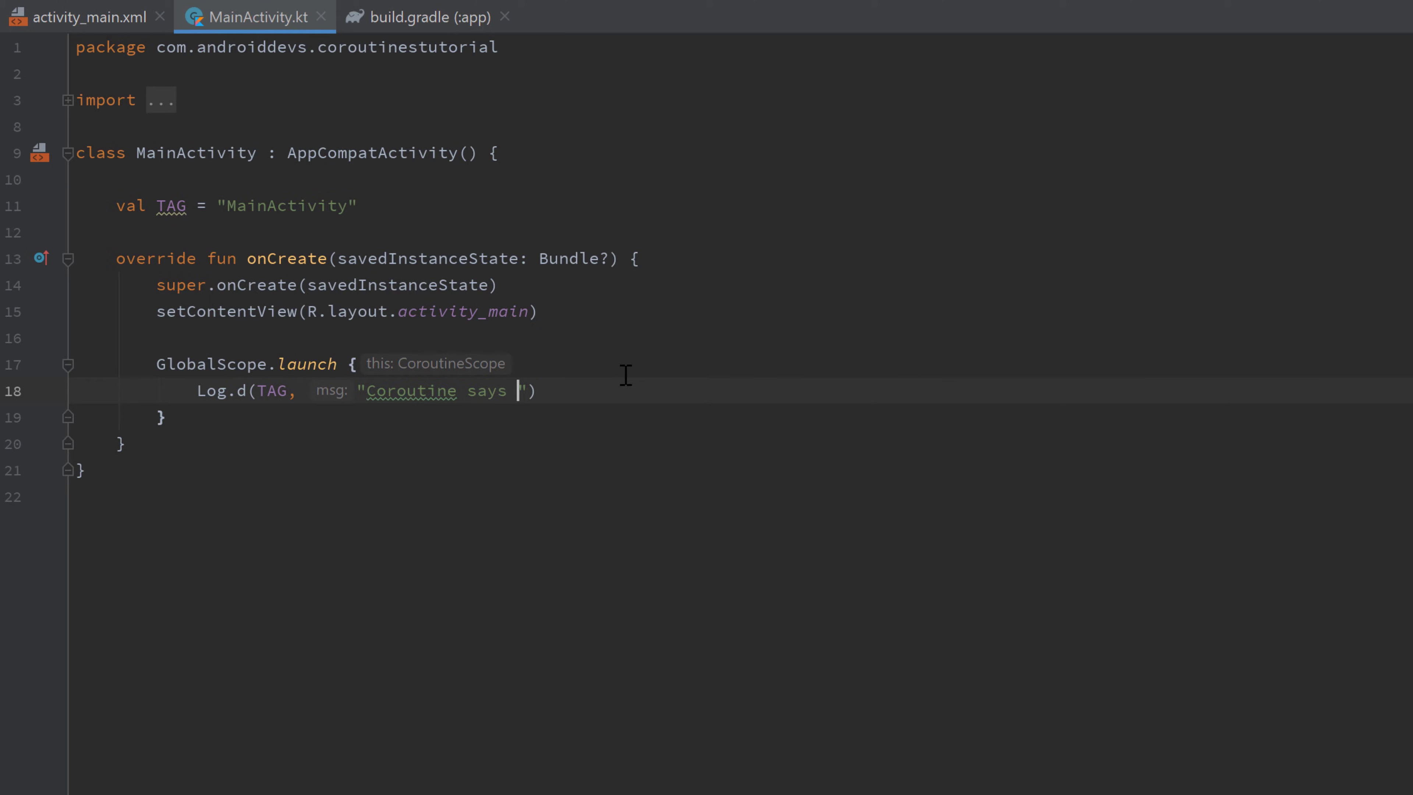
{"action": "type", "text": "hello from t"}
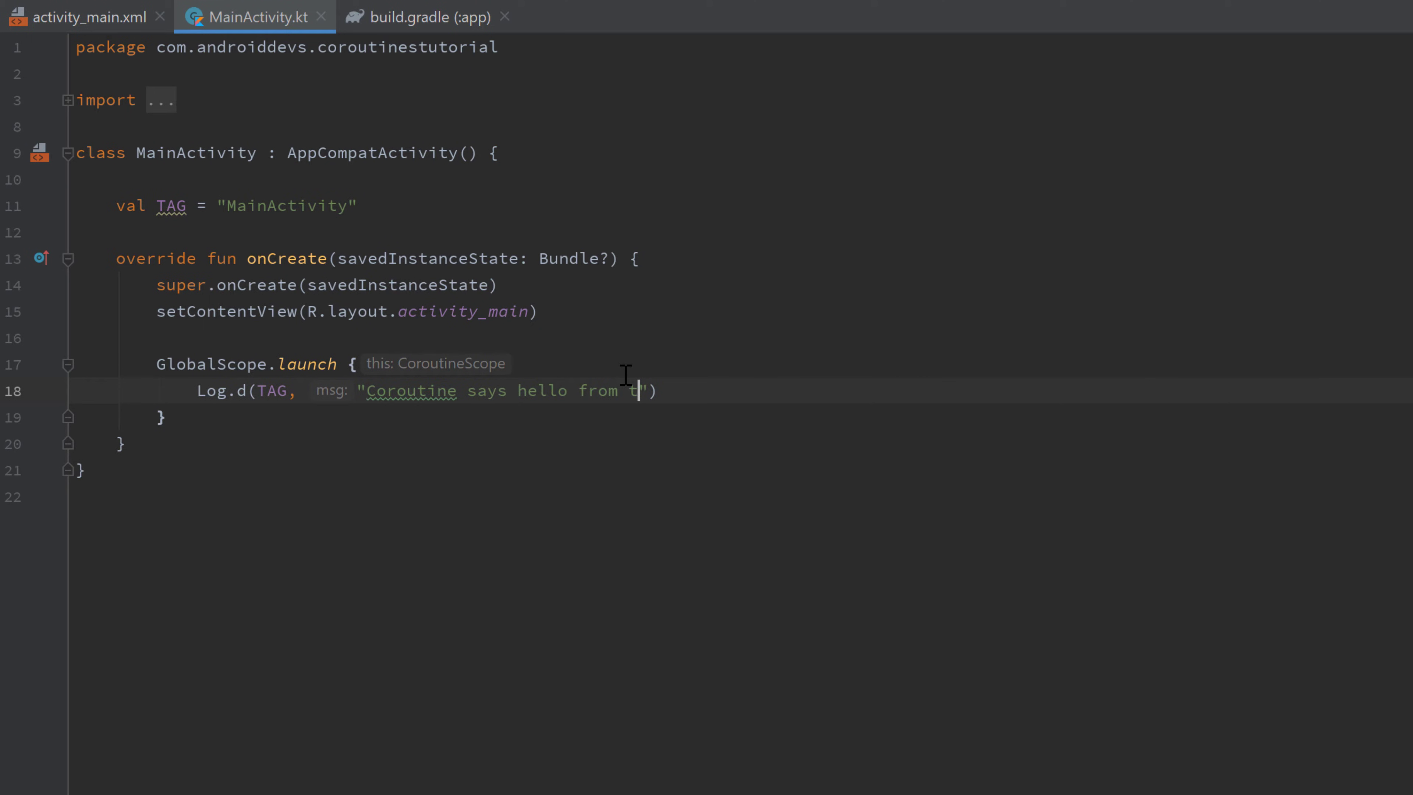
{"action": "type", "text": "hread $"}
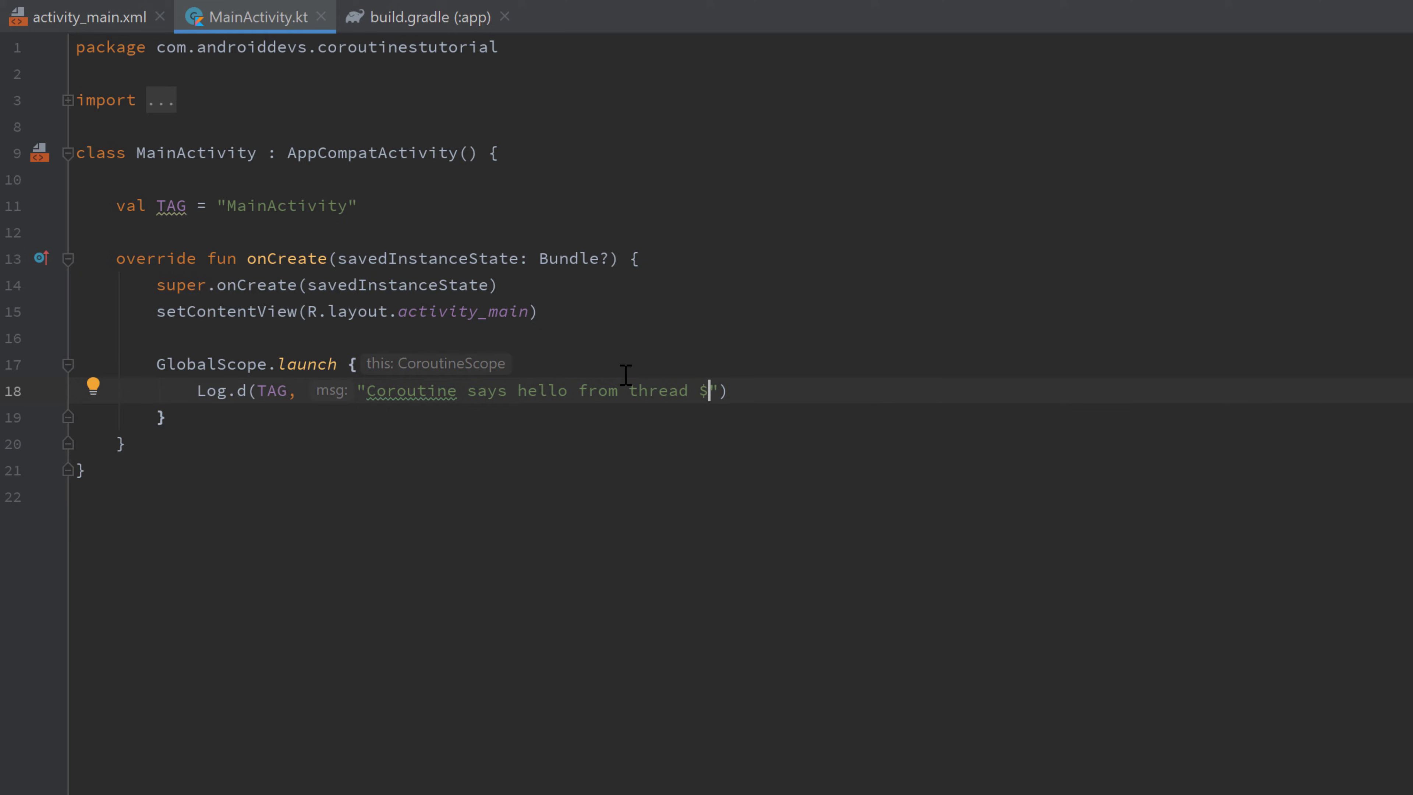
{"action": "type", "text": "Thread.currentThread()}"}
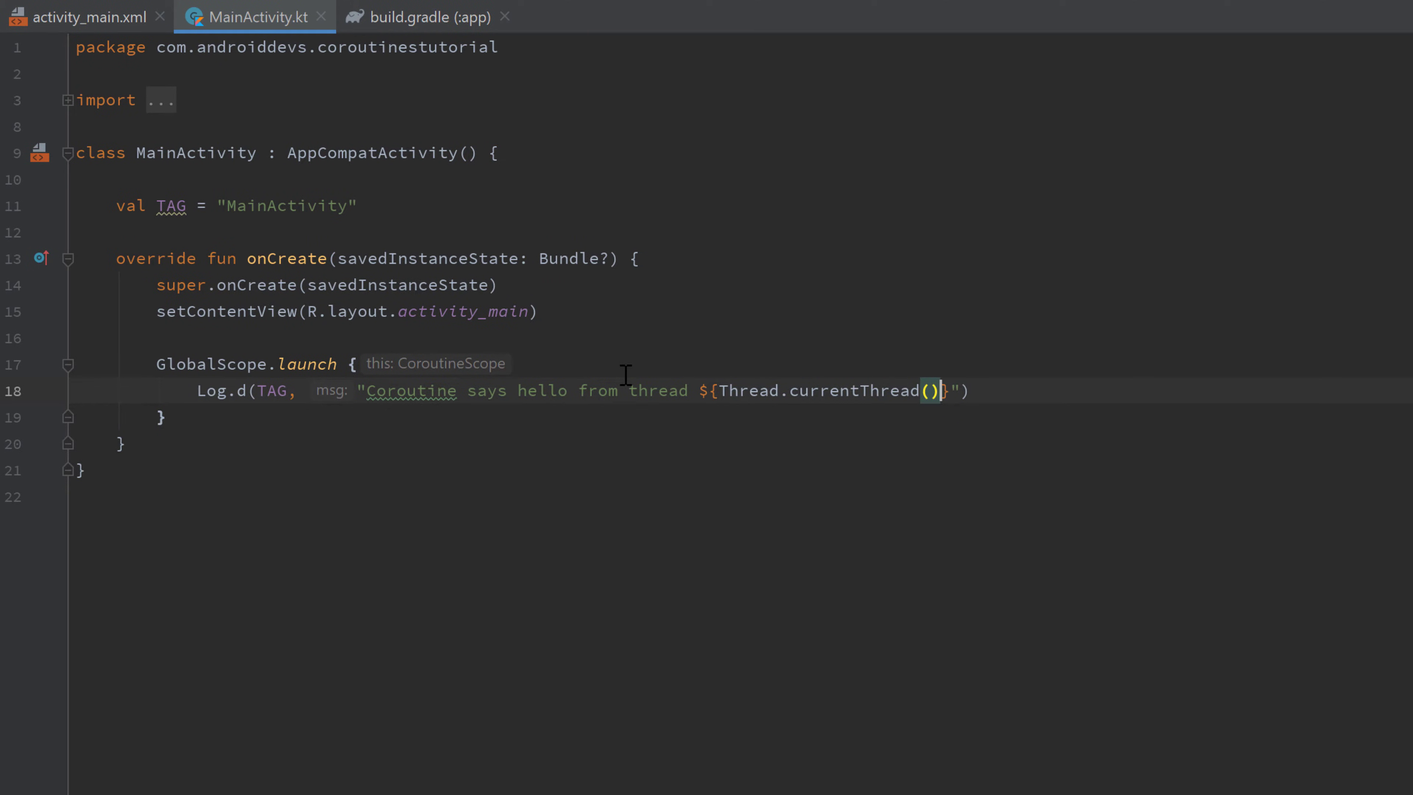
{"action": "type", "text": ".name"}
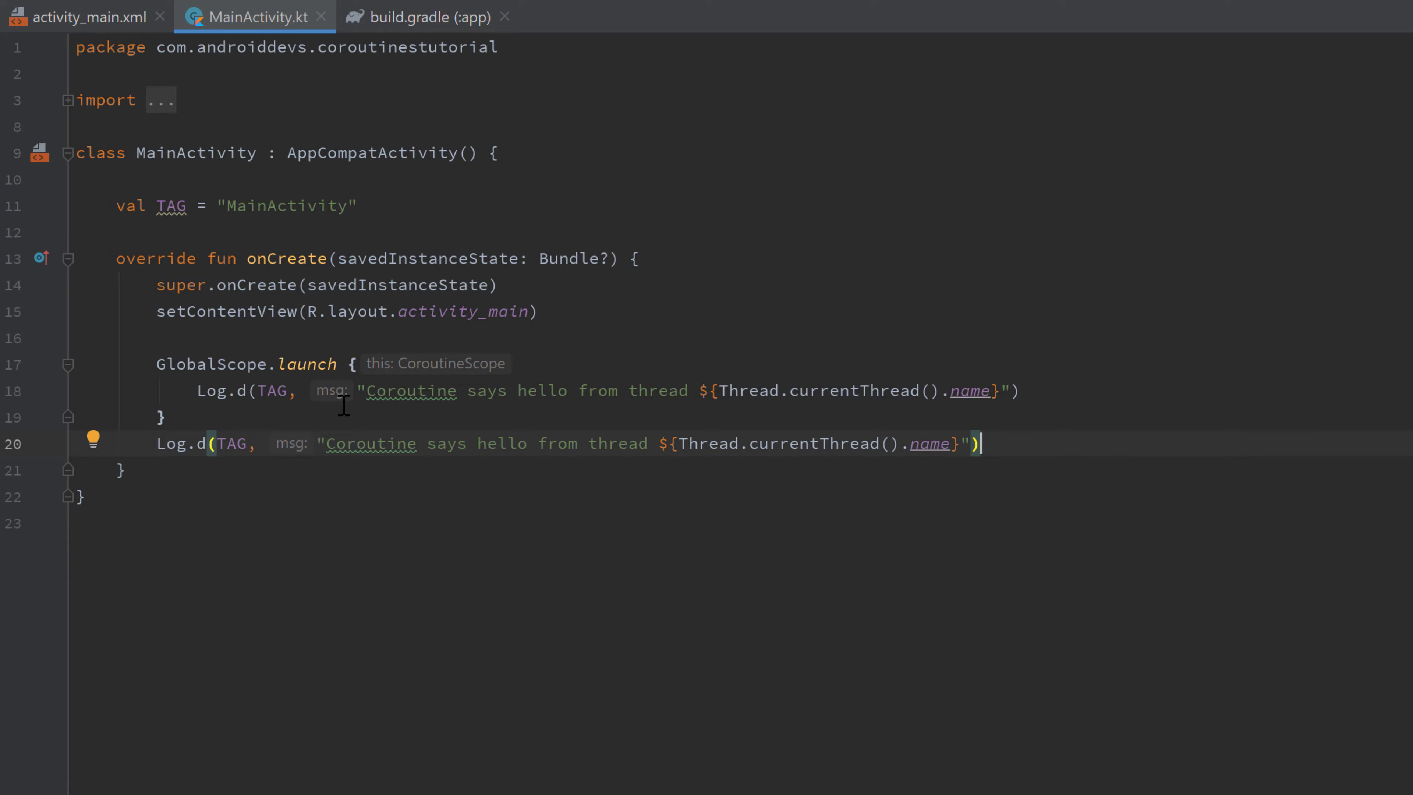
Step: Change the second log message to "Hello from thread" and run the app to view Logcat
{"action": "left_click_drag", "start_coordinate": [326, 442], "coordinate": [577, 442]}
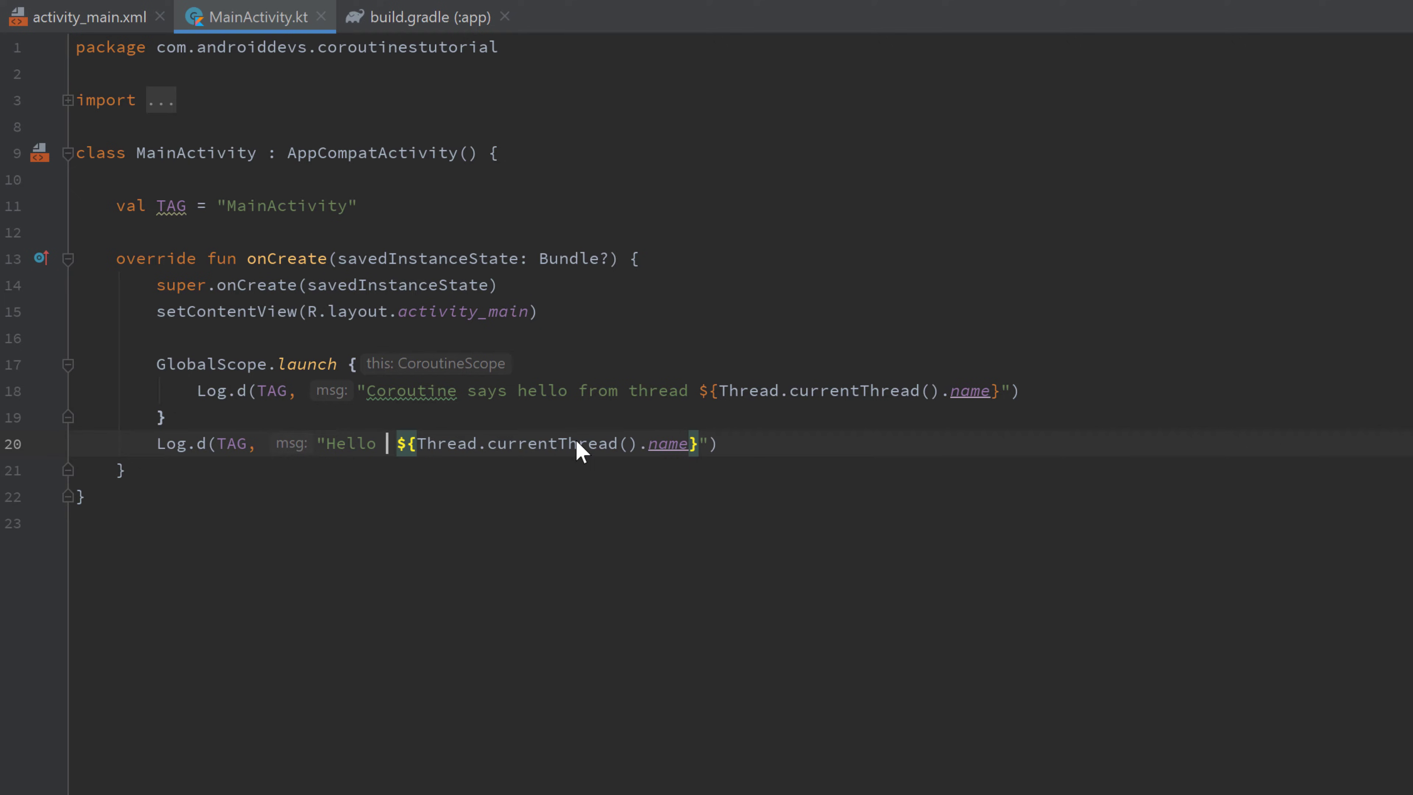
{"action": "type", "text": "from thread"}
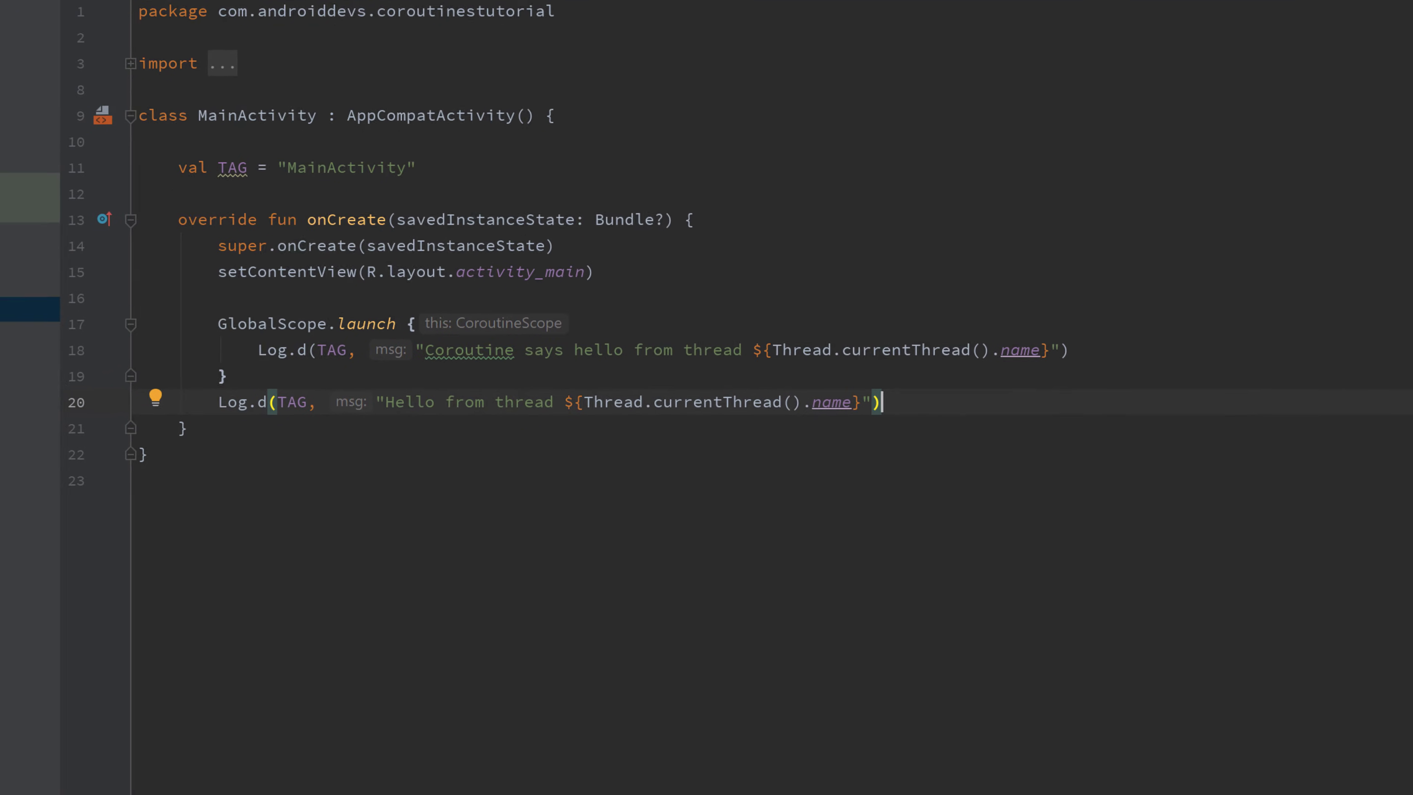
{"action": "left_click", "coordinate": [436, 780]}
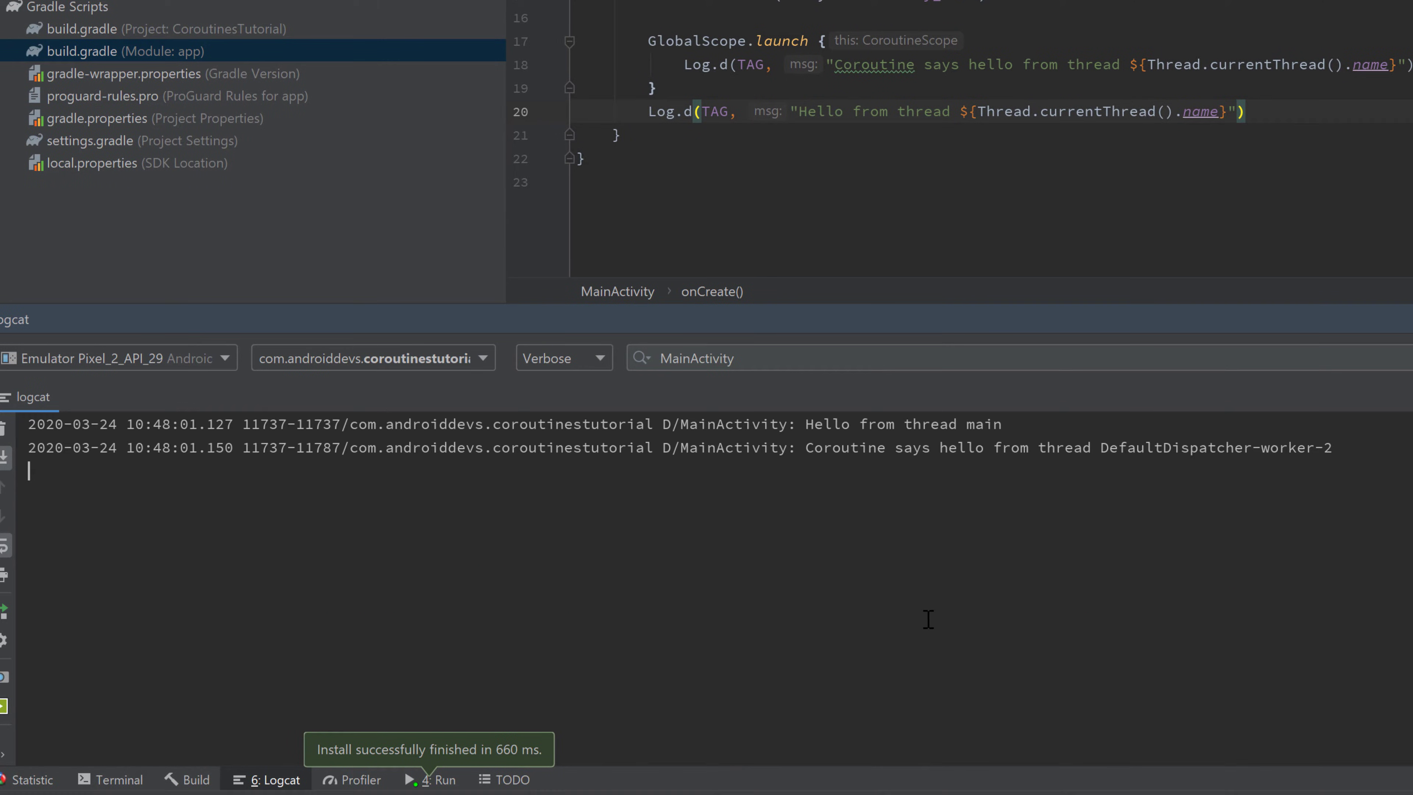
{"action": "left_click_drag", "start_coordinate": [806, 425], "coordinate": [978, 425]}
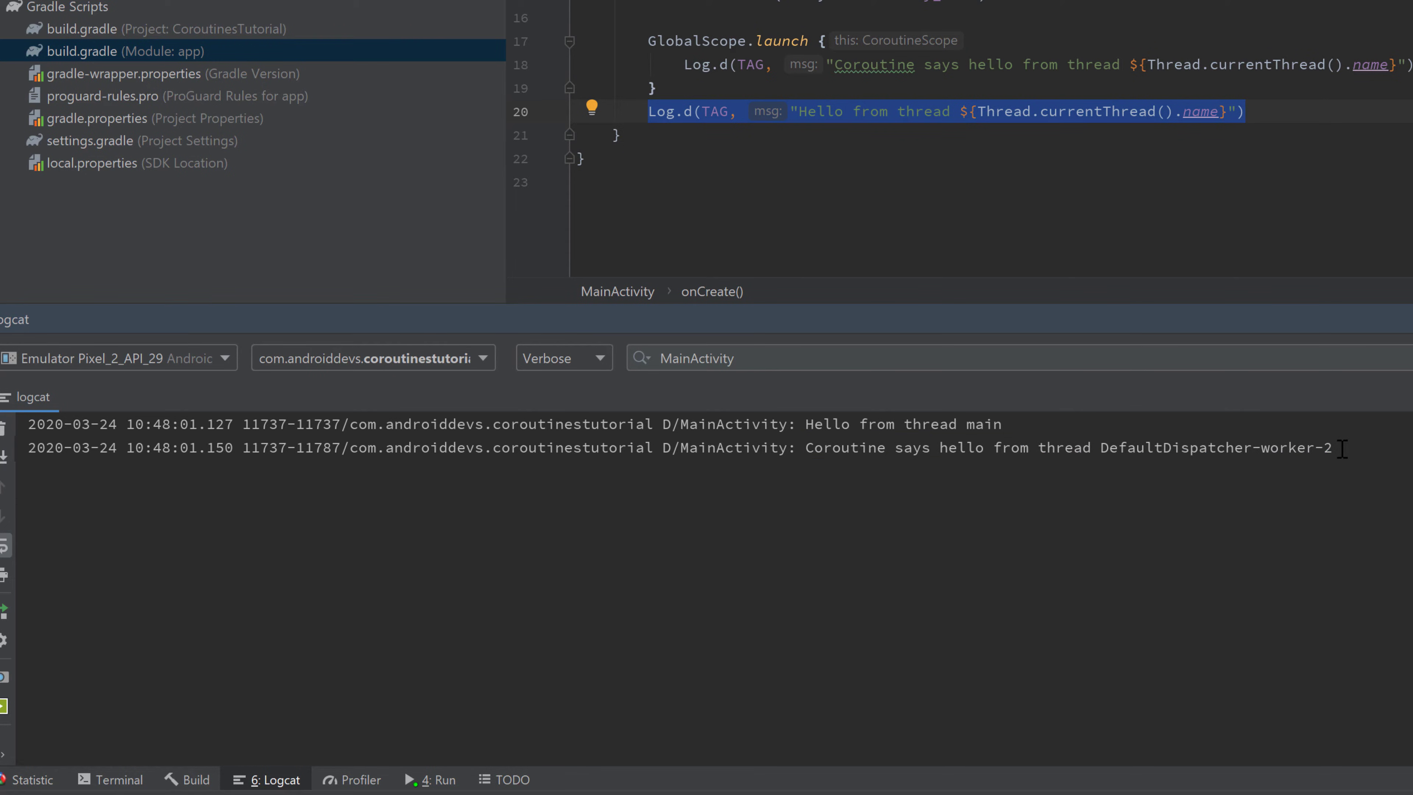
{"action": "mouse_move", "coordinate": [1120, 465]}
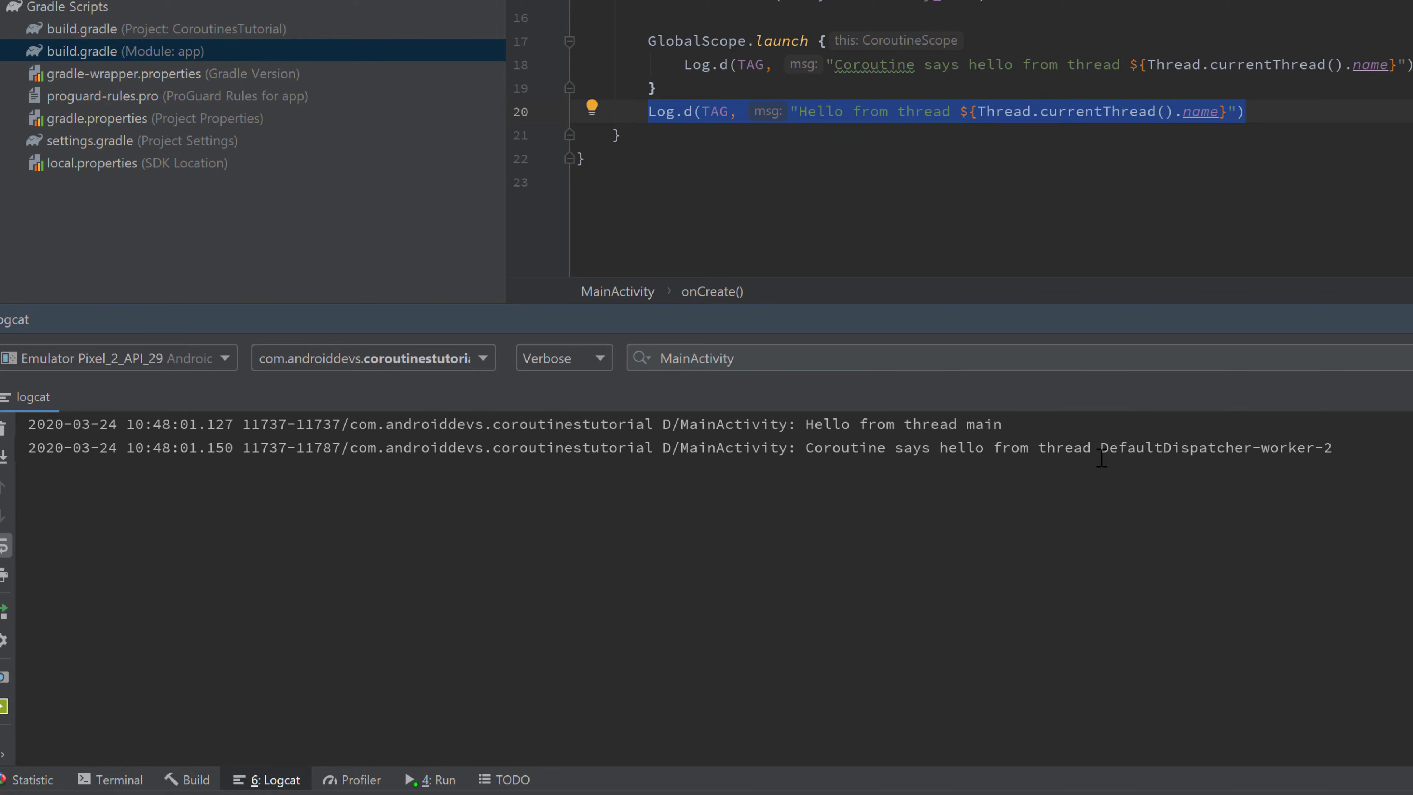
{"action": "mouse_move", "coordinate": [1096, 458]}
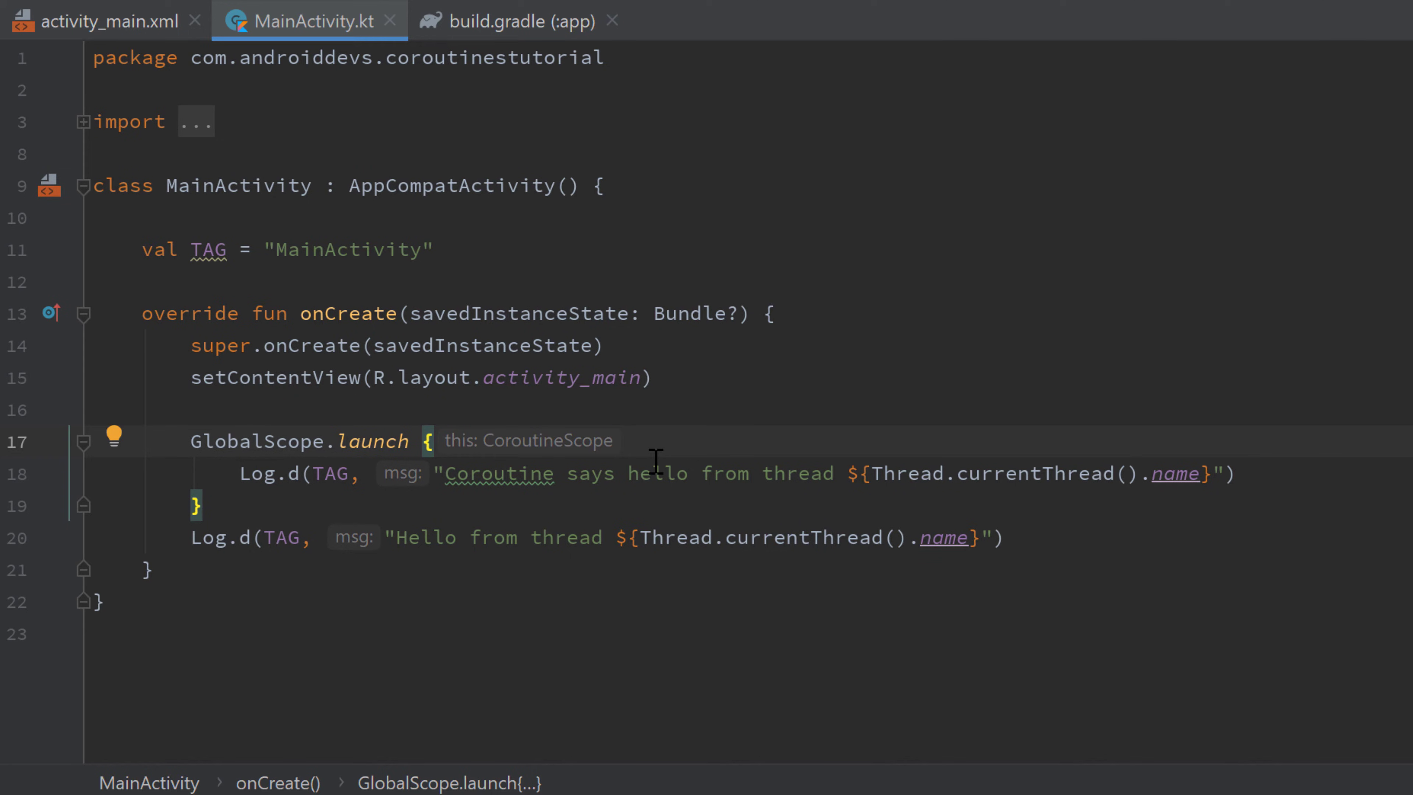
{"action": "mouse_move", "coordinate": [692, 466]}
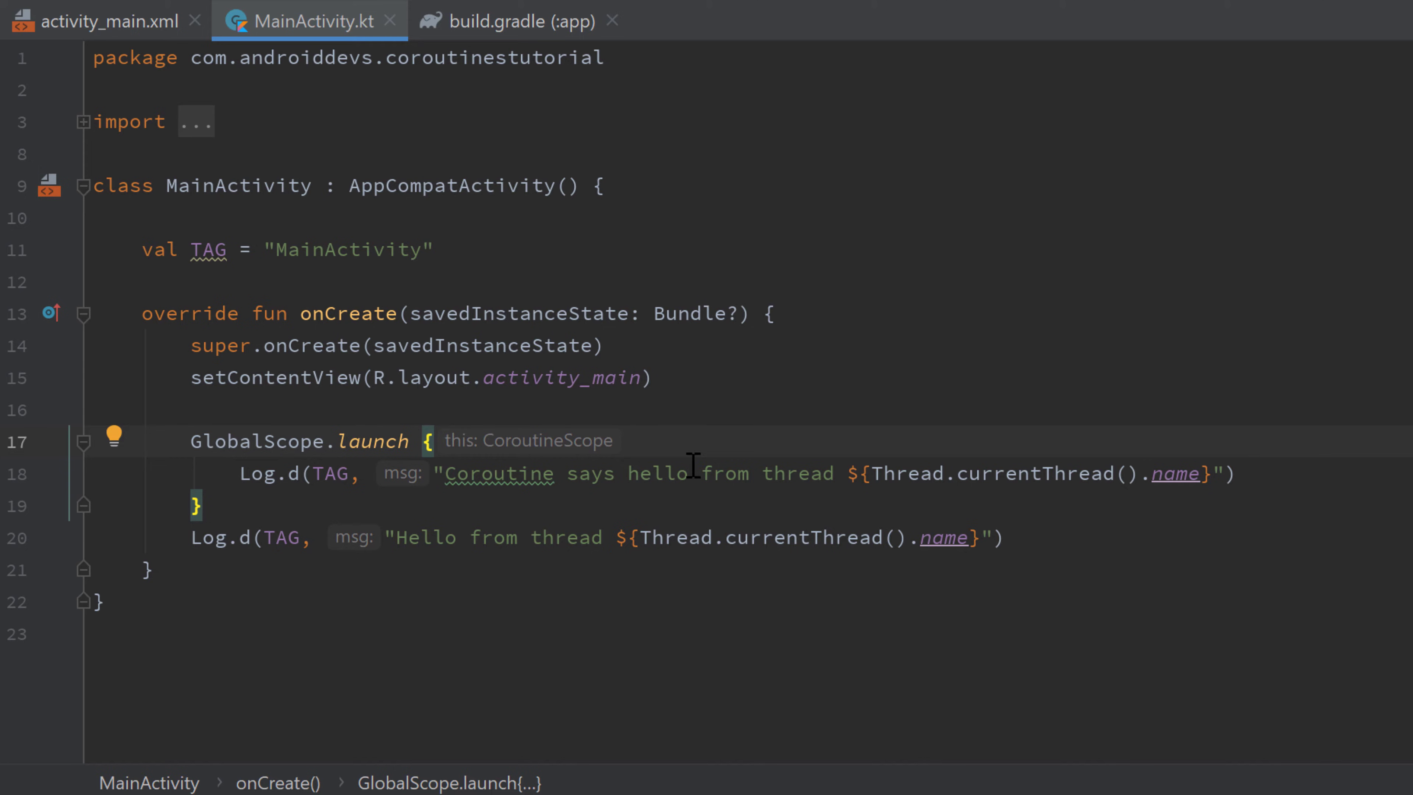
Step: Add delay(3000L) at the top of the GlobalScope.launch block, before its Log.d
{"action": "type", "text": "delay("}
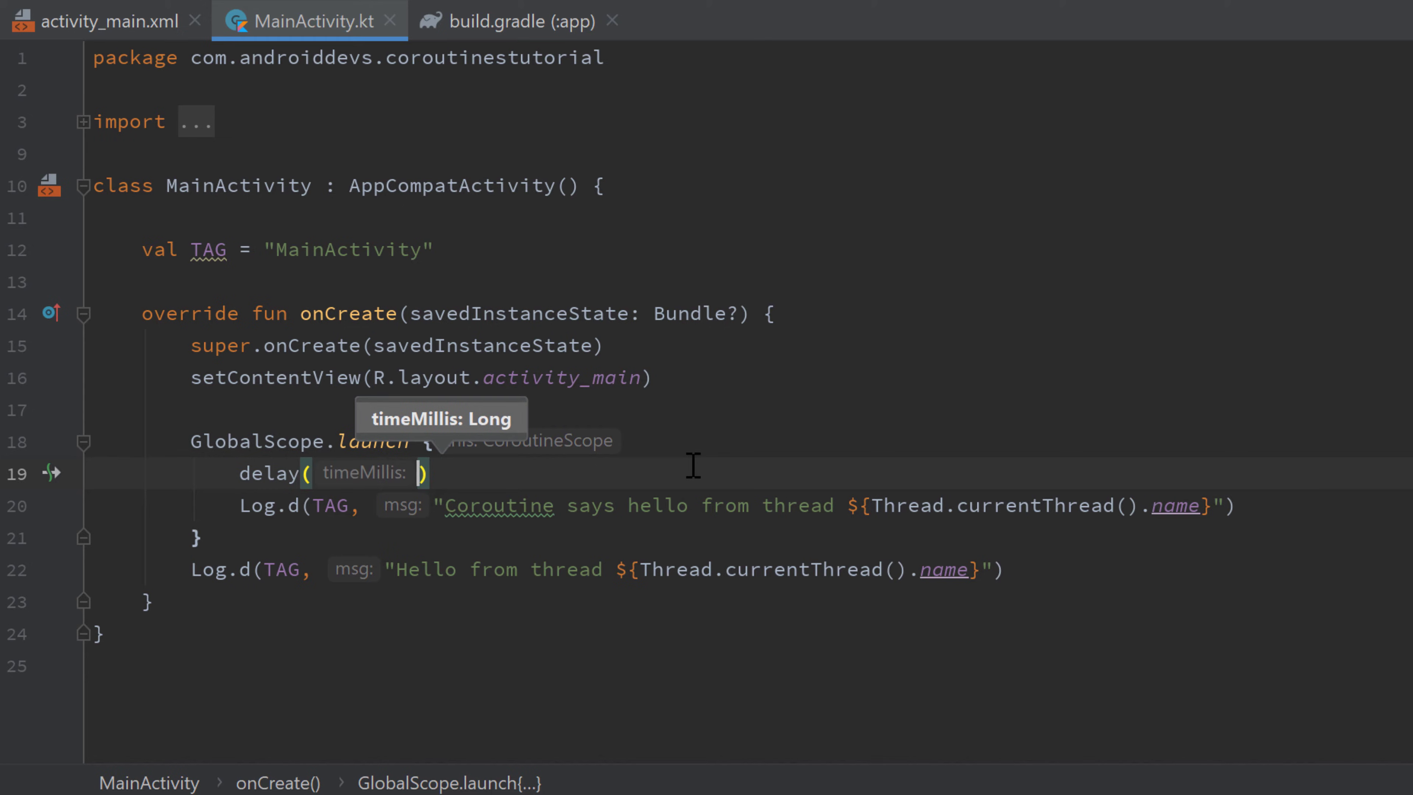
{"action": "type", "text": "3000L"}
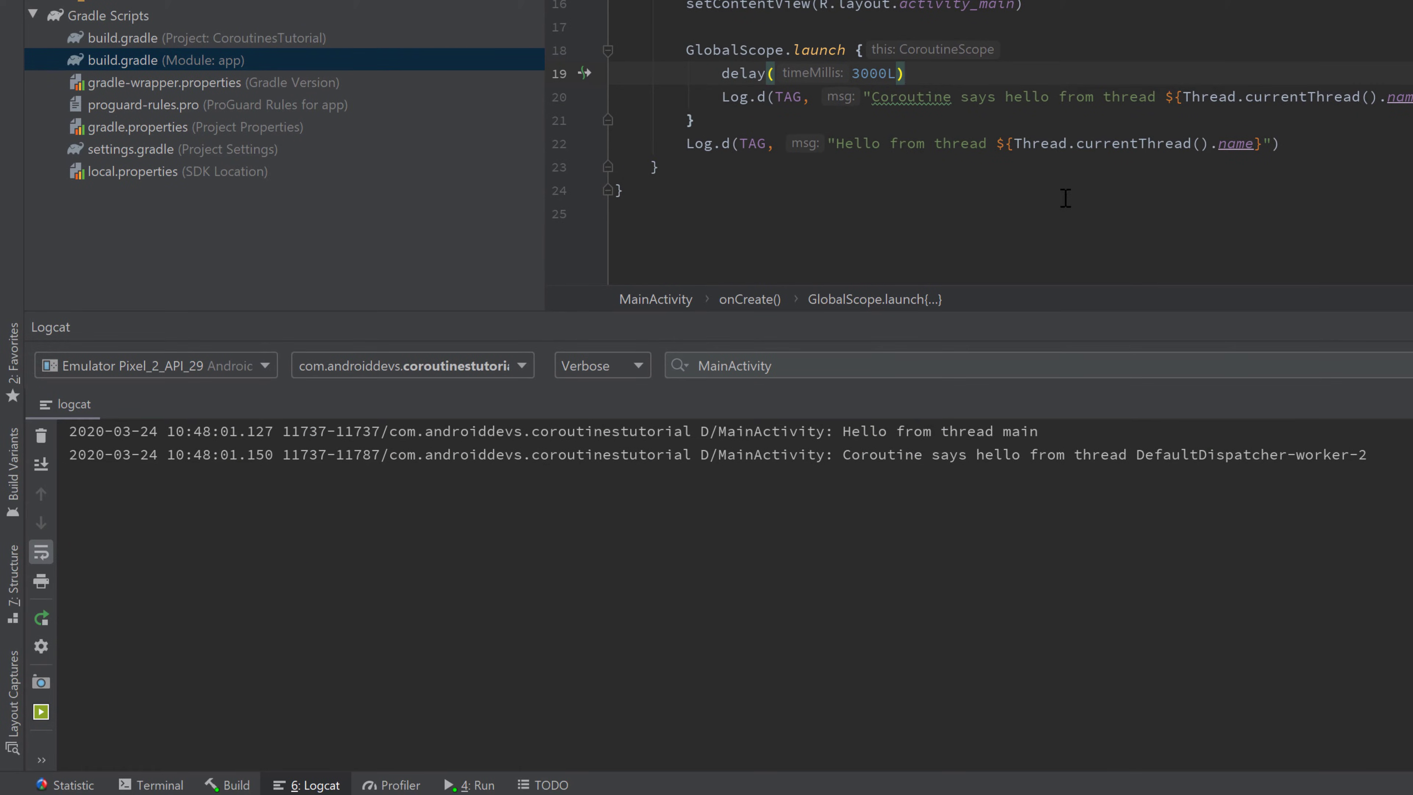
Step: Rerun the app with the three-second delay and watch Logcat show only the main-thread hello
{"action": "left_click", "coordinate": [468, 784]}
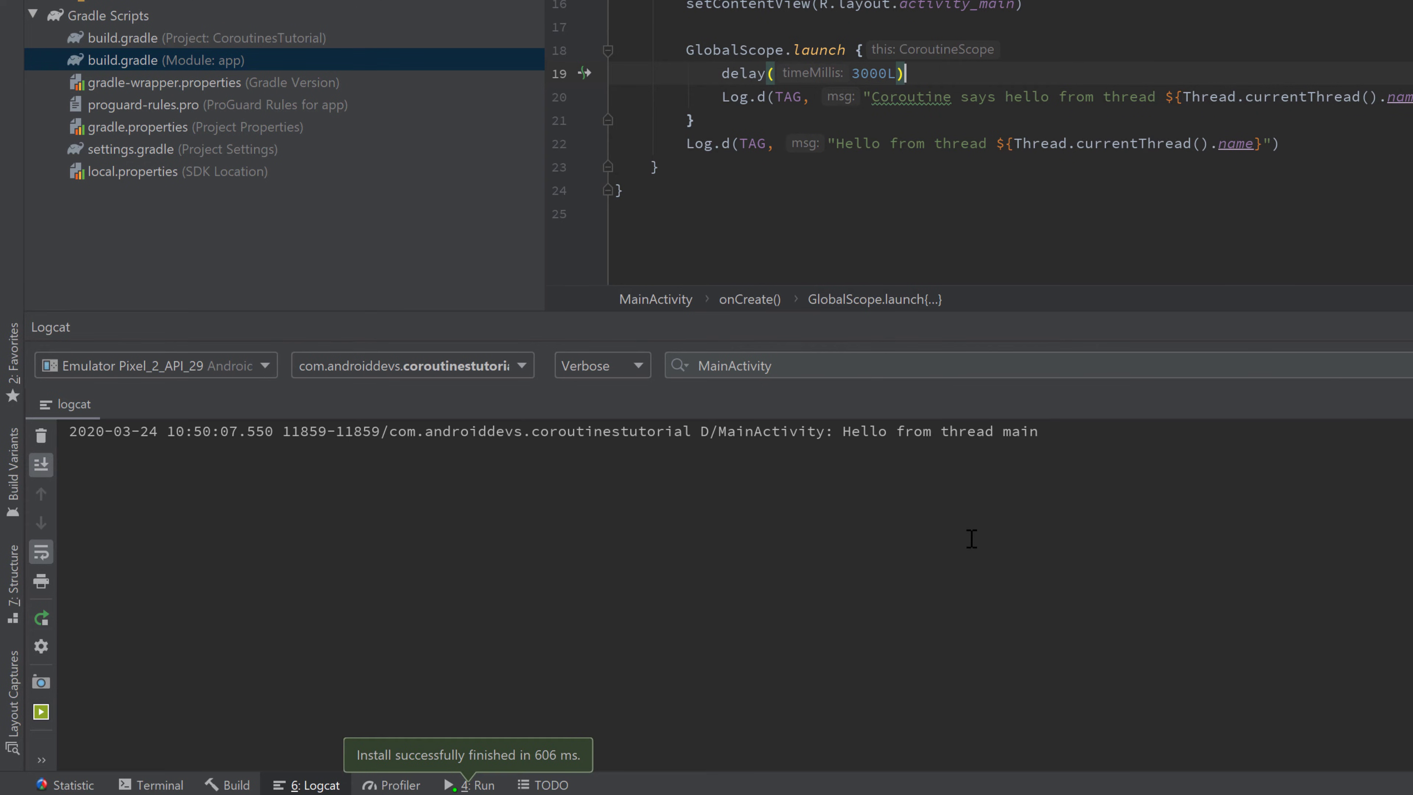
{"action": "mouse_move", "coordinate": [859, 478]}
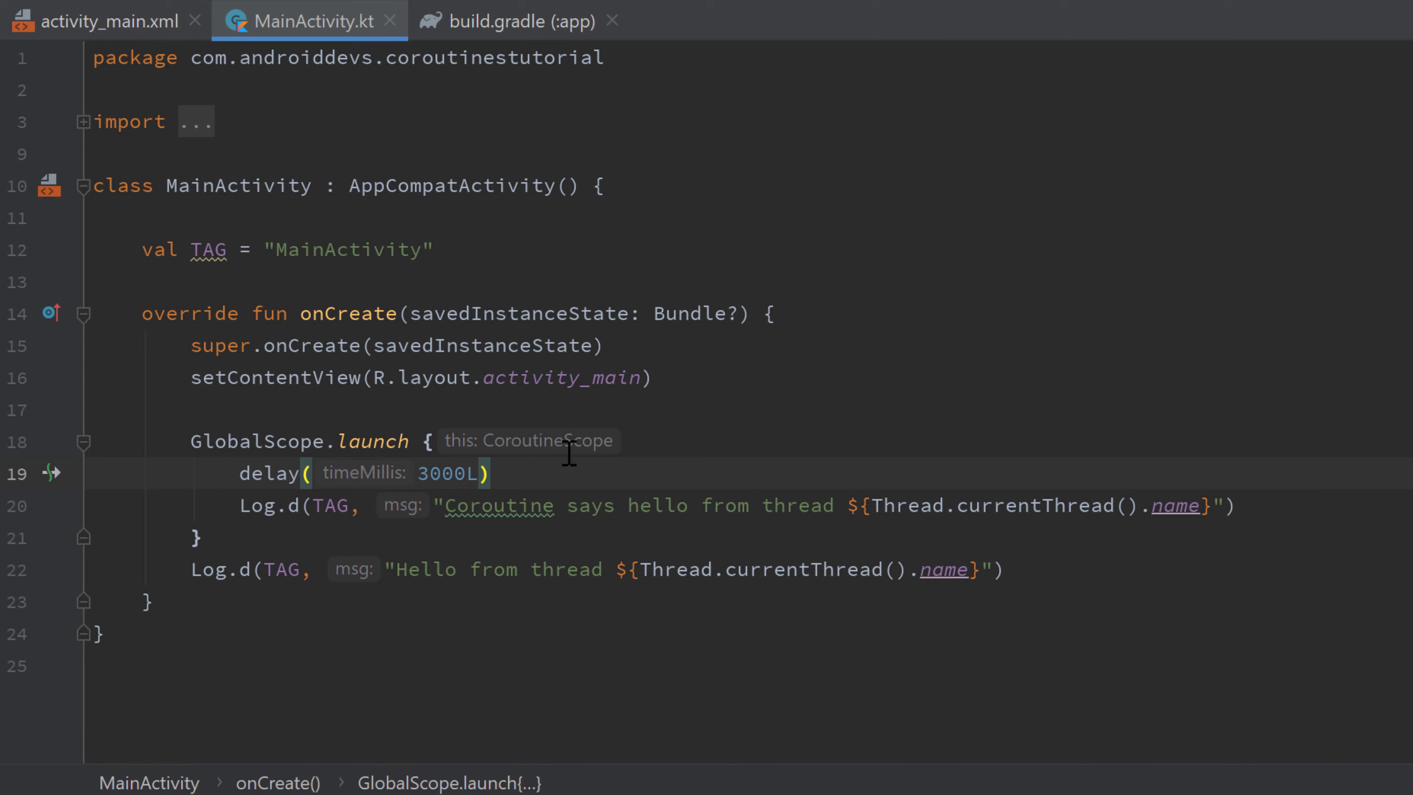
{"action": "mouse_move", "coordinate": [586, 469]}
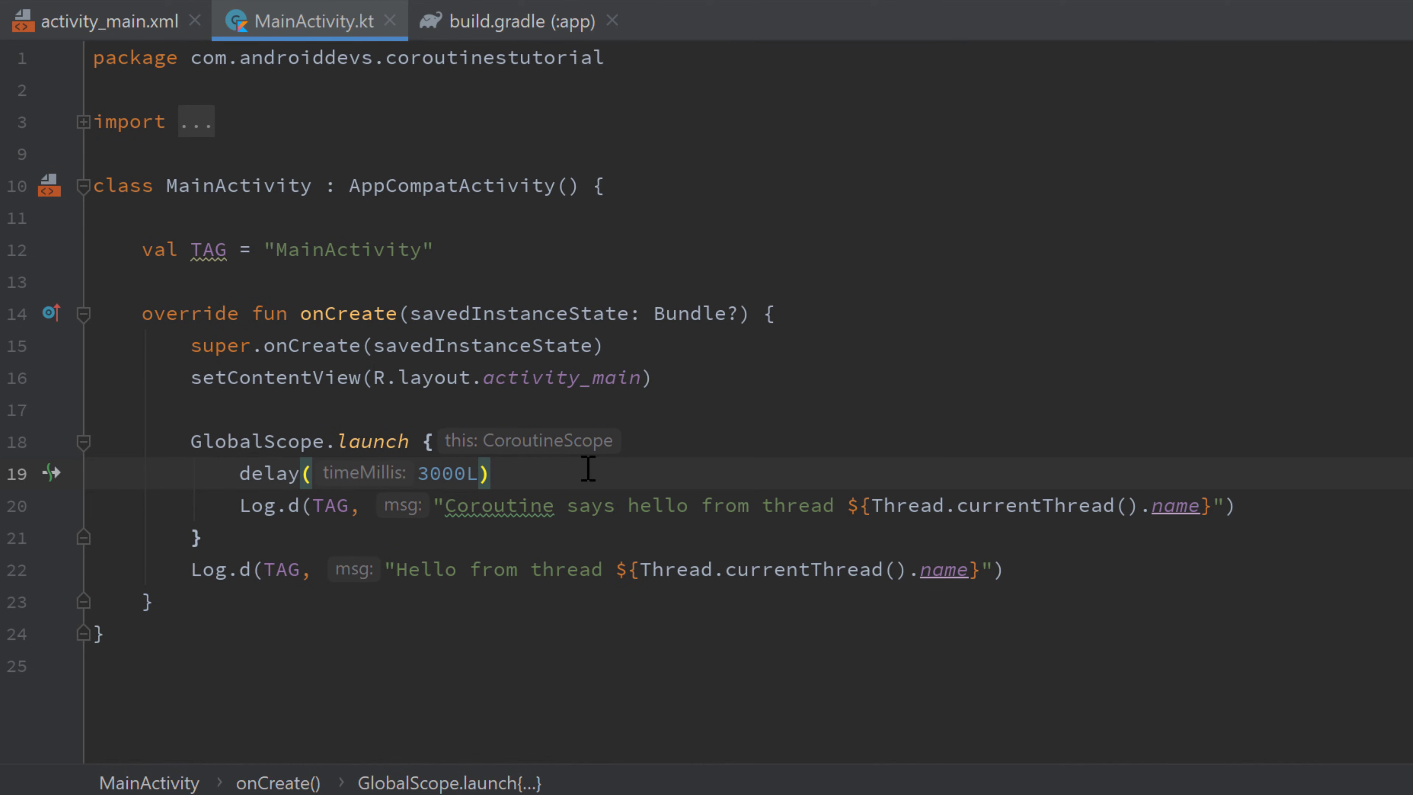
{"action": "mouse_move", "coordinate": [535, 475]}
{"action": "type", "text": "5"}
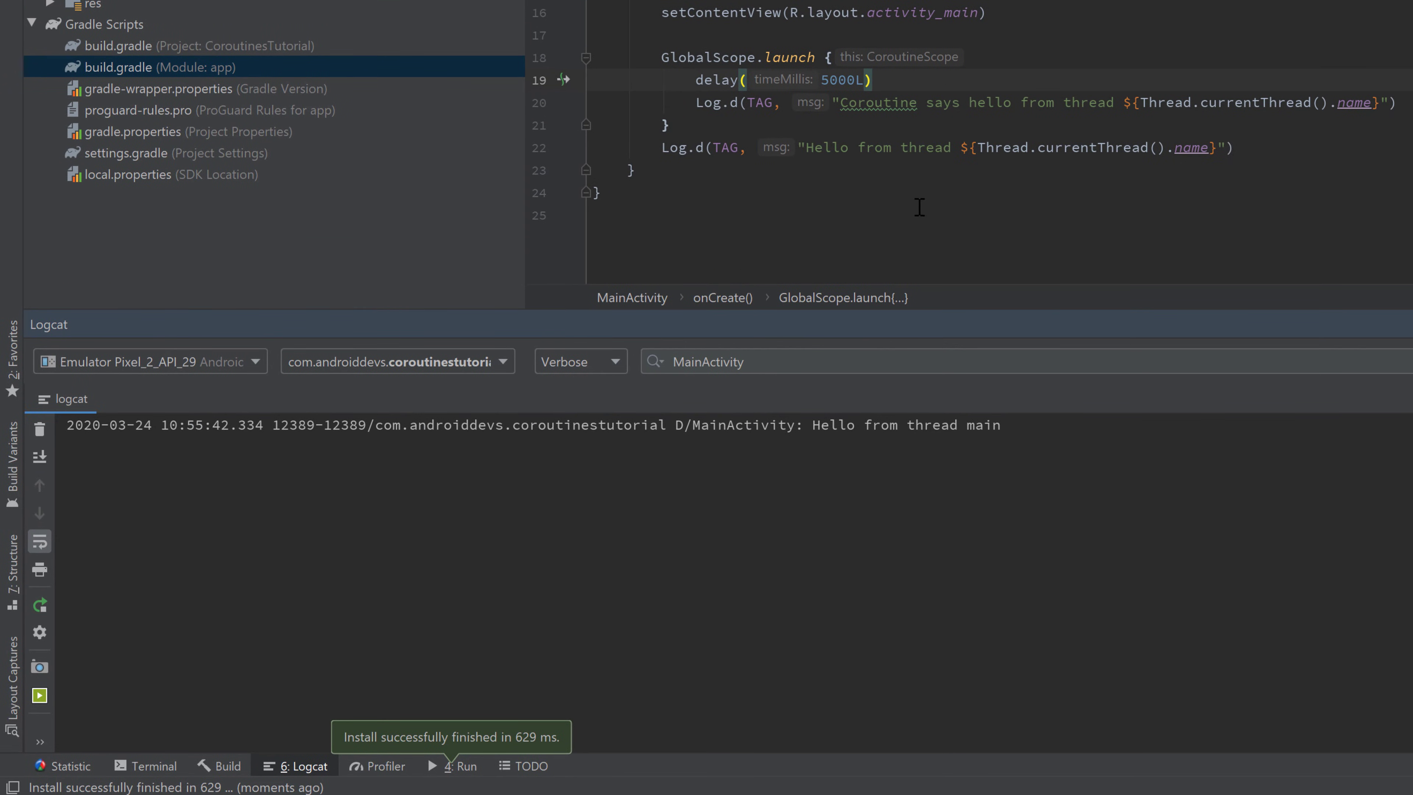
{"action": "mouse_move", "coordinate": [978, 421]}
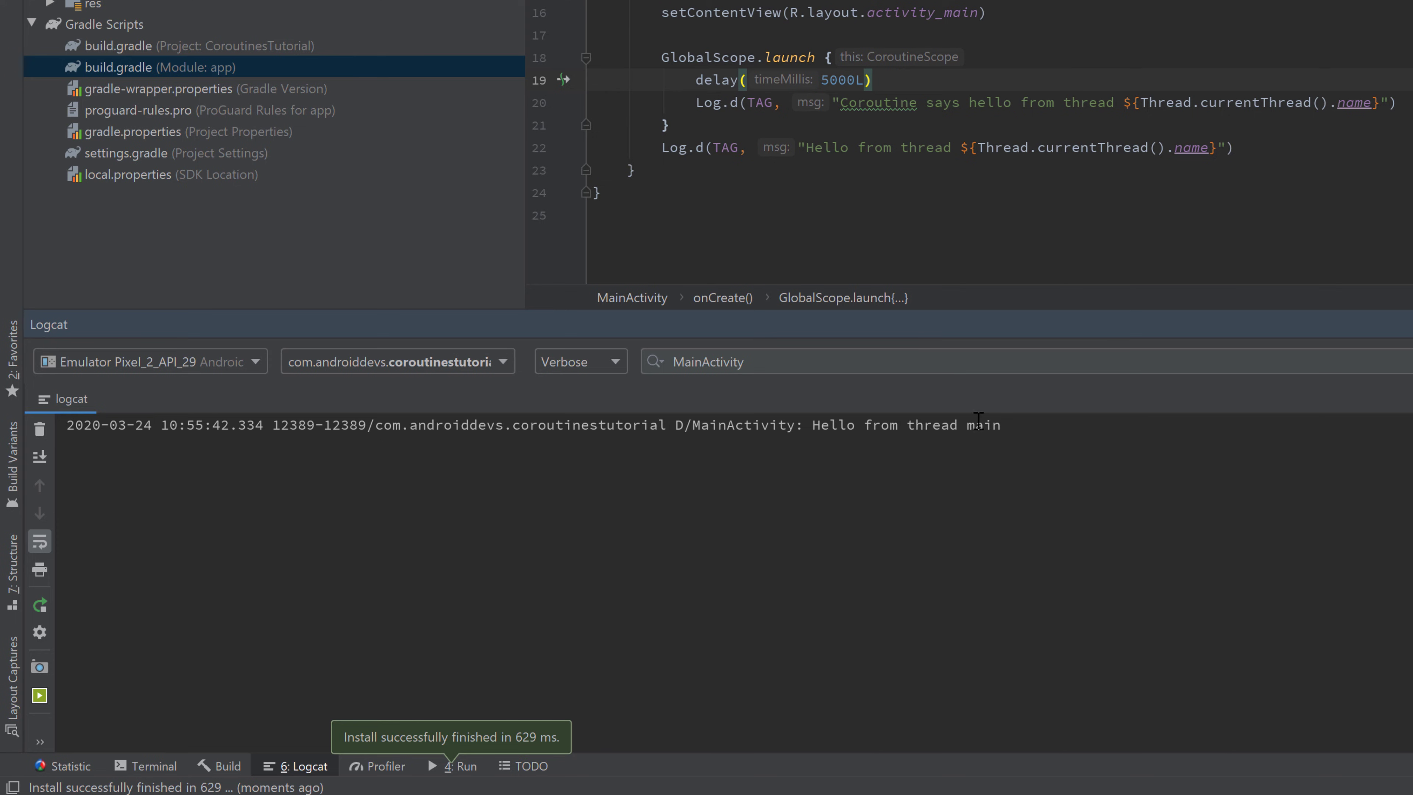
{"action": "mouse_move", "coordinate": [875, 110]}
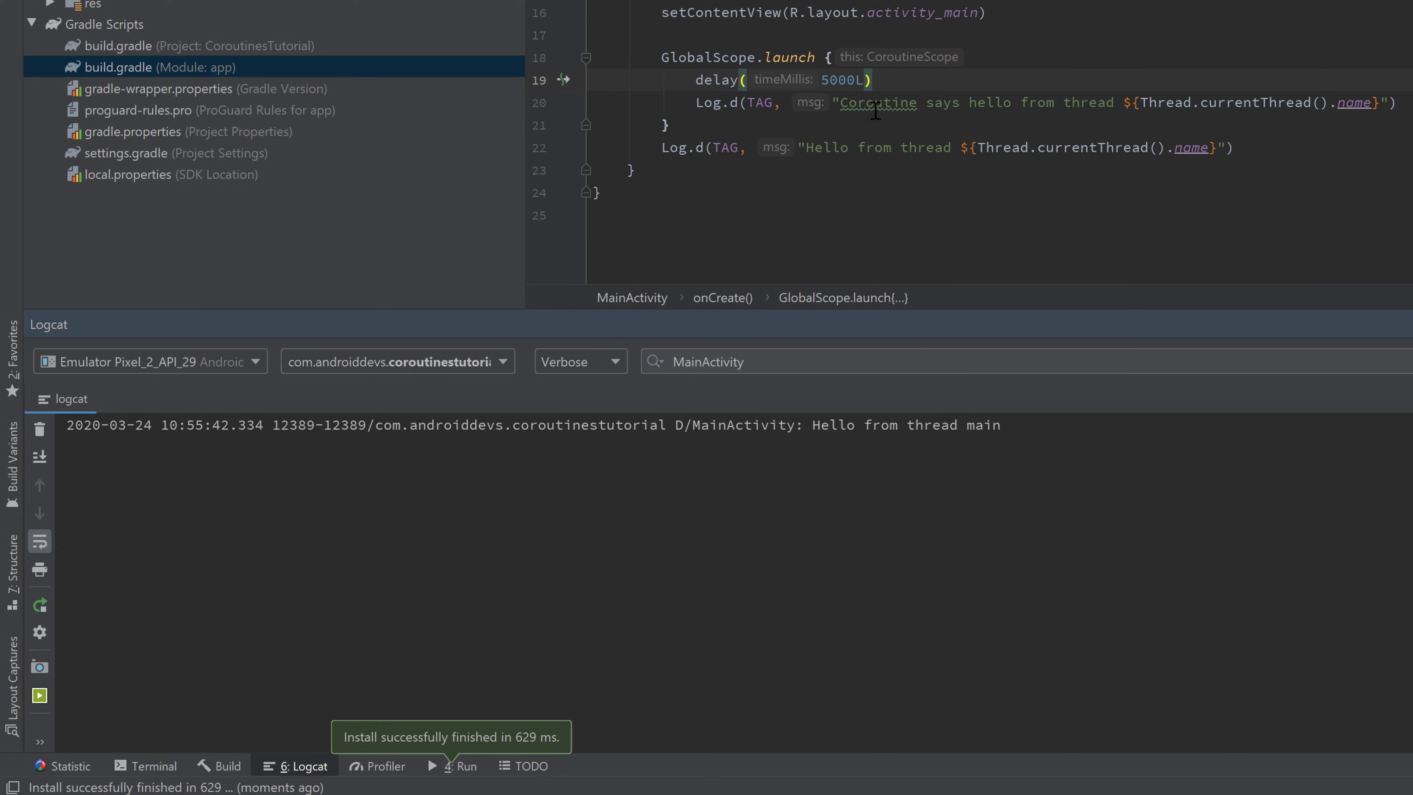
{"action": "mouse_move", "coordinate": [1041, 507]}
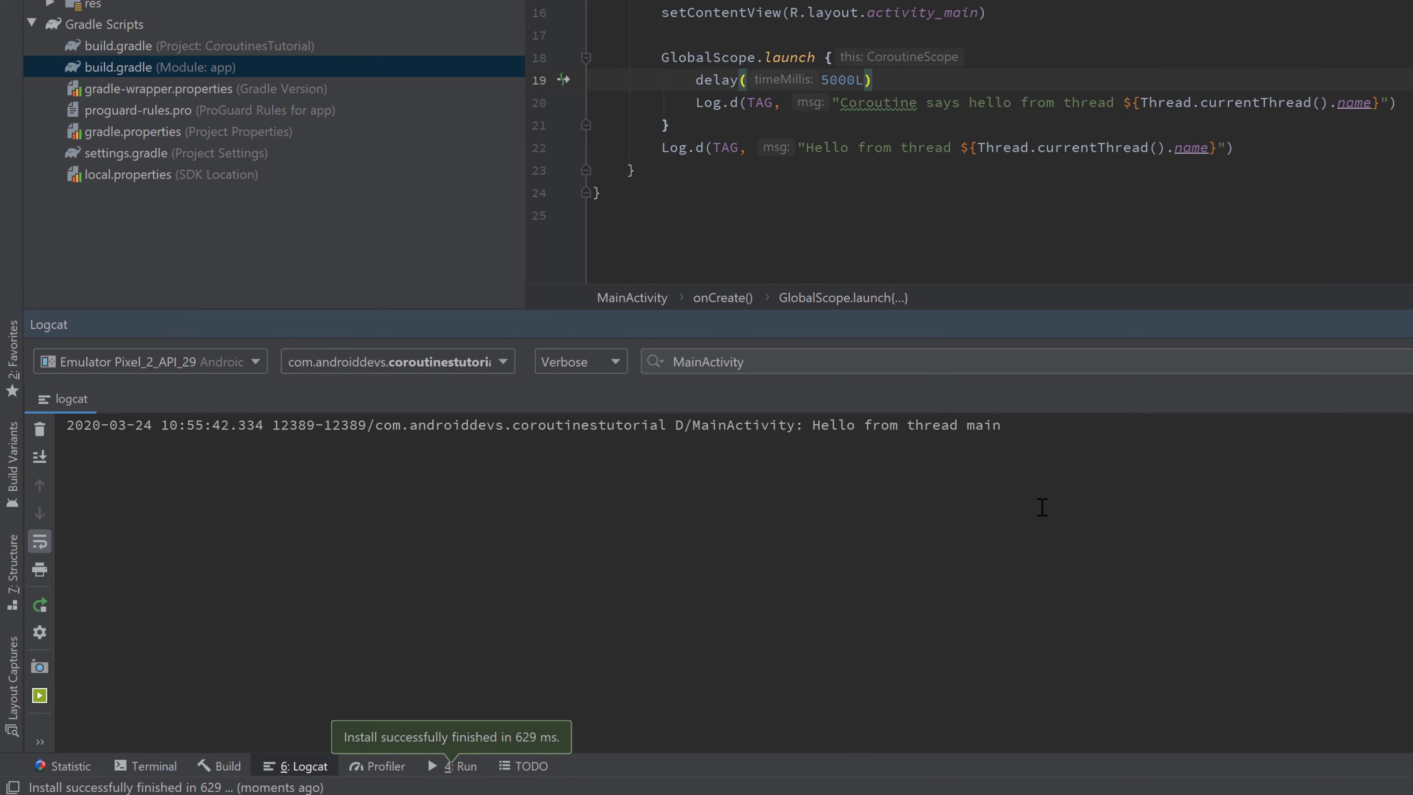